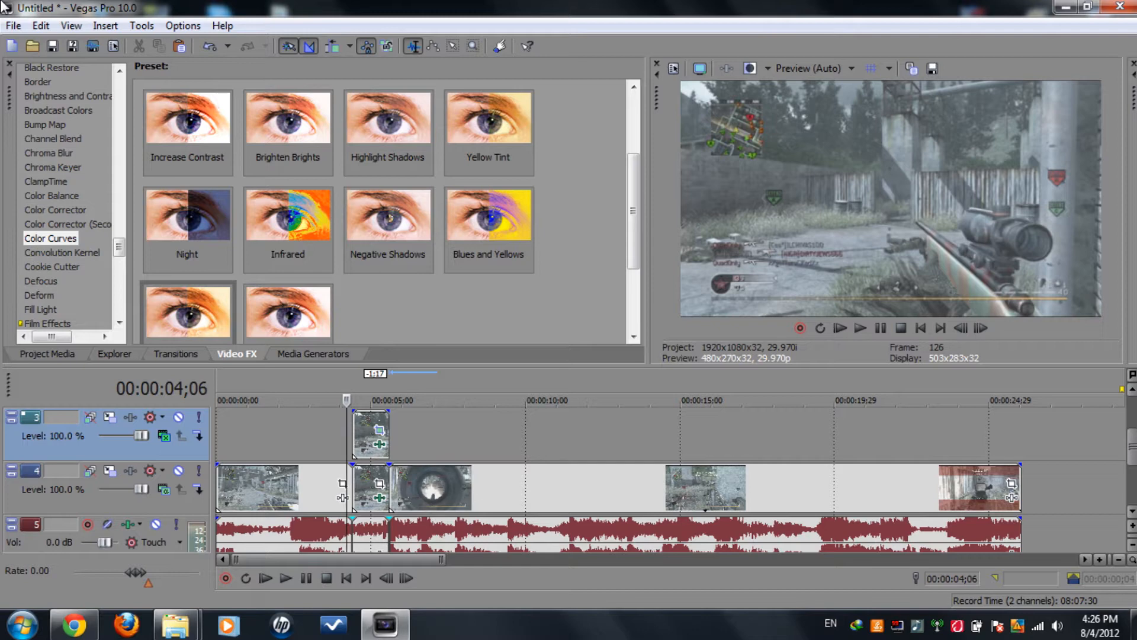
mouse_move(302, 500)
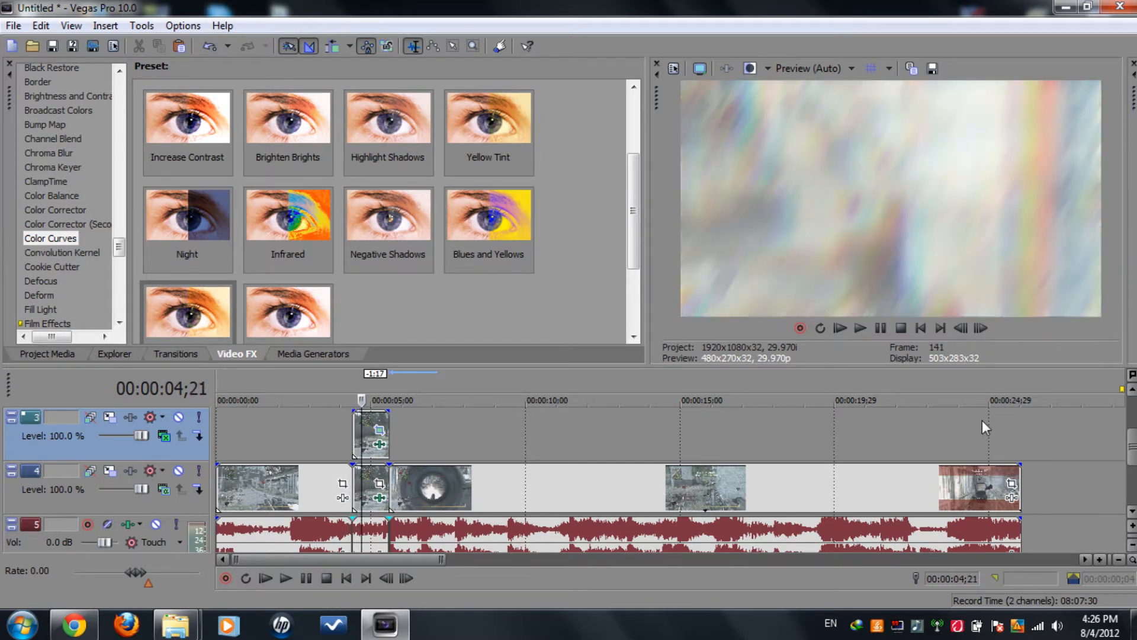
Step: Start a fresh project, discarding the unsaved previous one
click(839, 328)
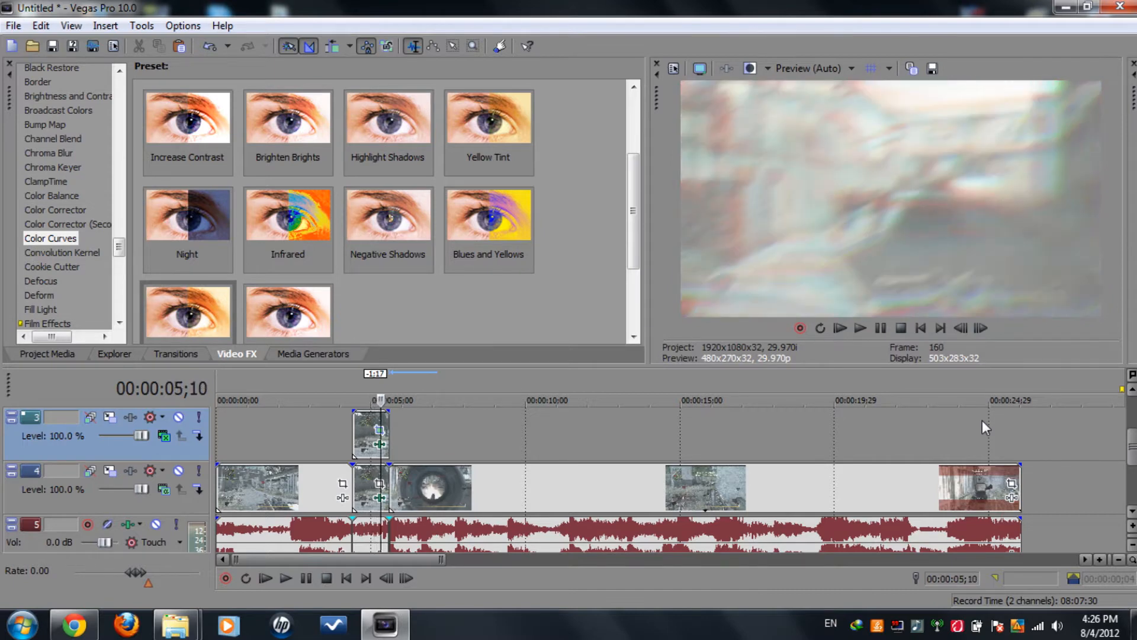
click(840, 328)
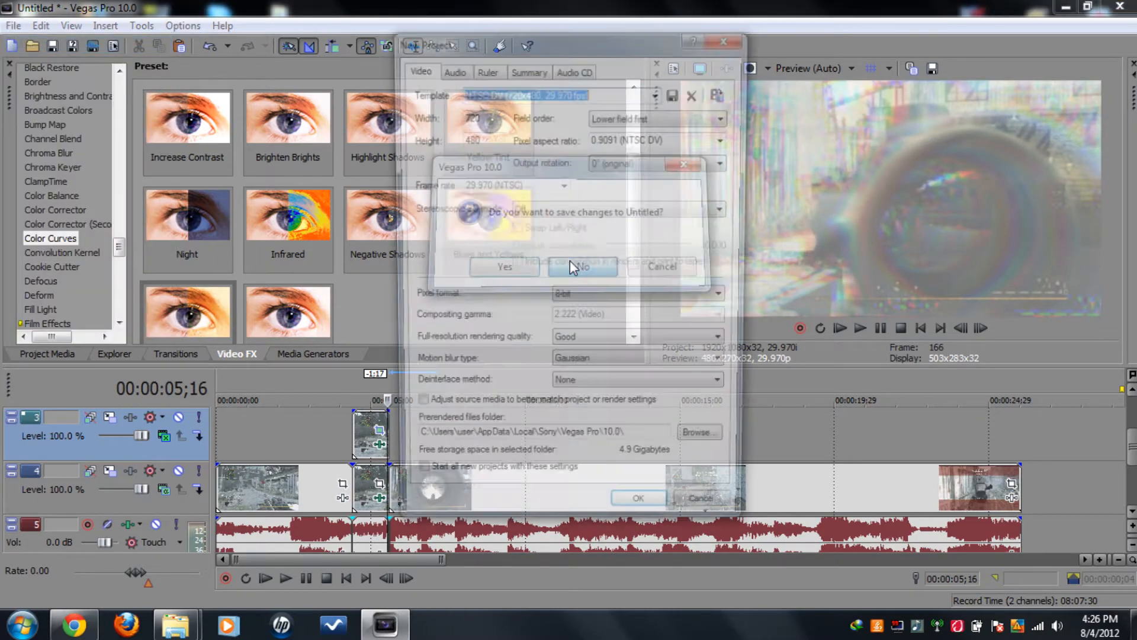
click(581, 267)
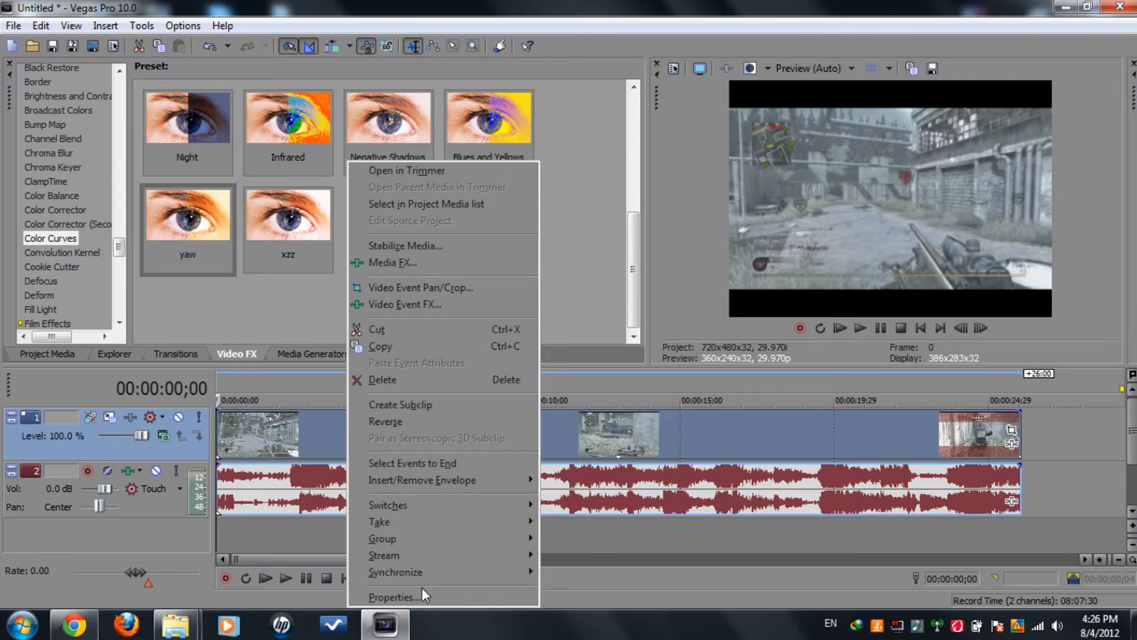
Step: Check the clip's properties, then set the project to the HD 1080-60i (1920x1080, 29.970 fps) template
click(394, 596)
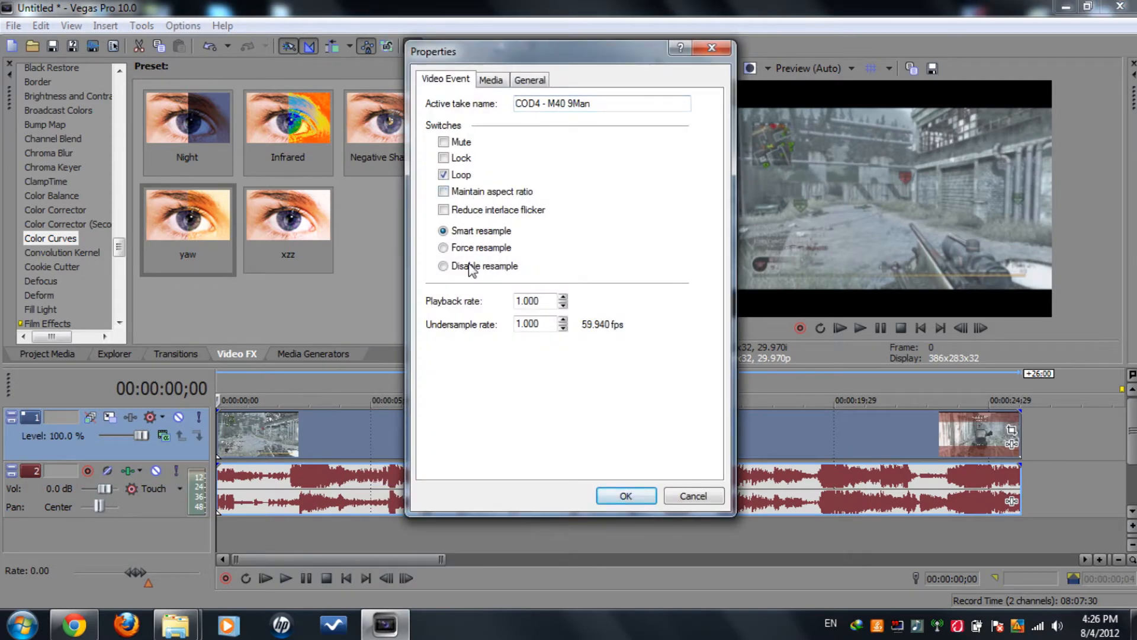
click(626, 495)
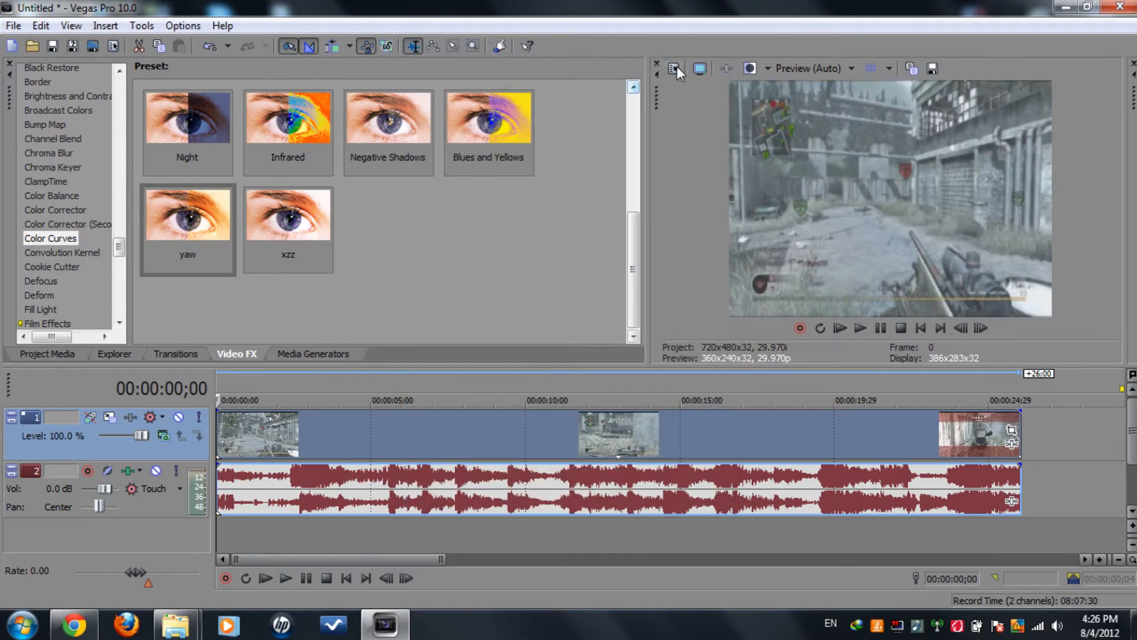
click(657, 91)
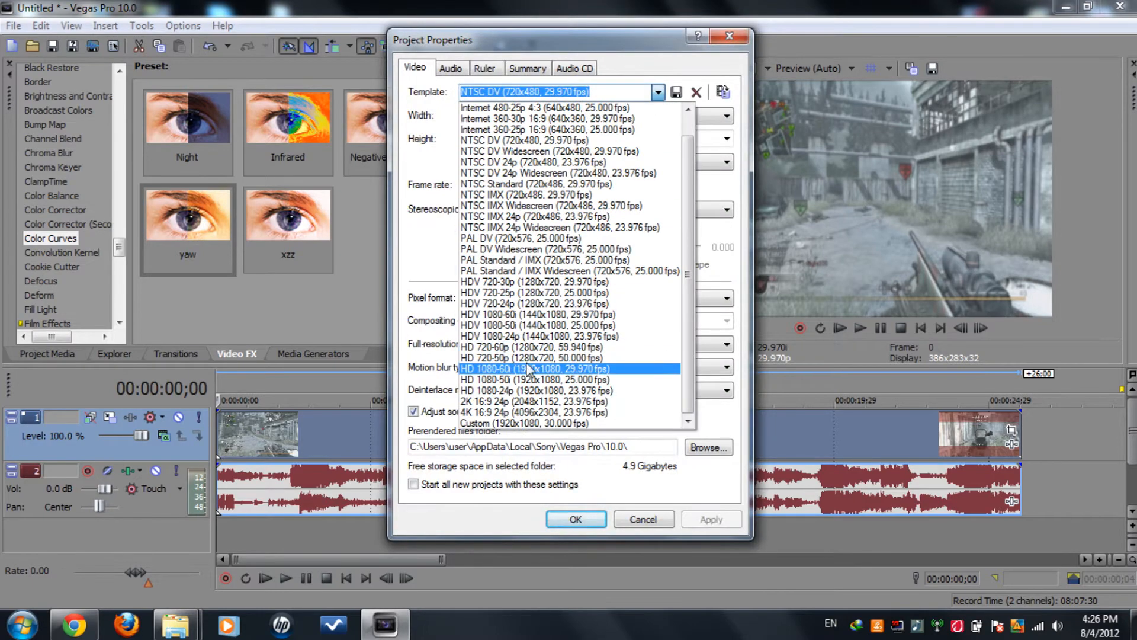
click(535, 369)
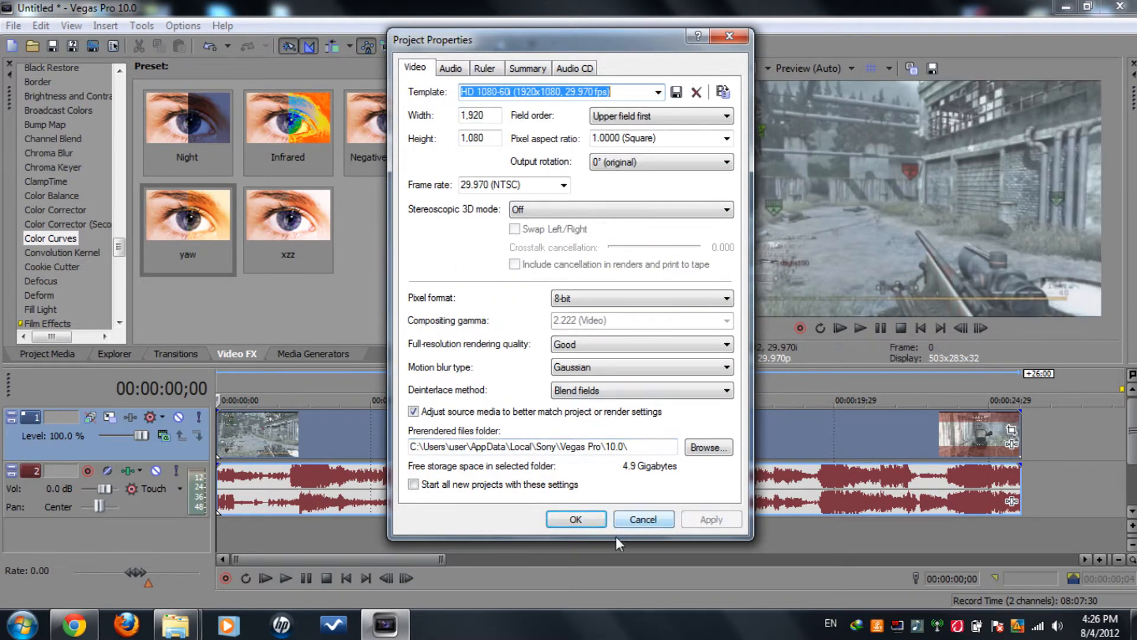
click(576, 519)
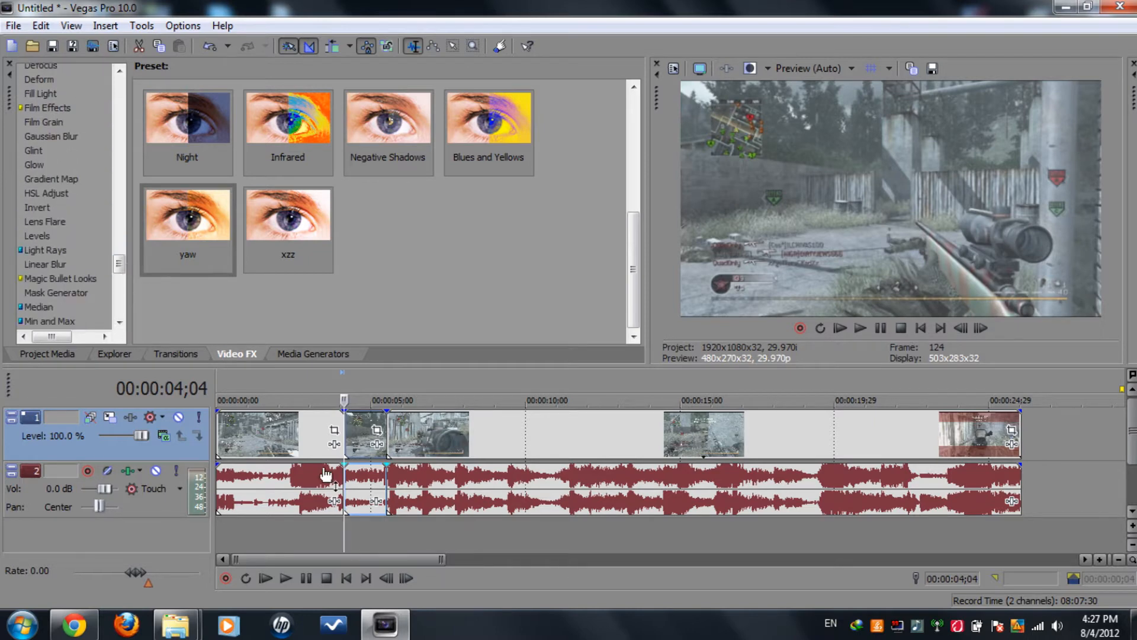
mouse_move(4, 240)
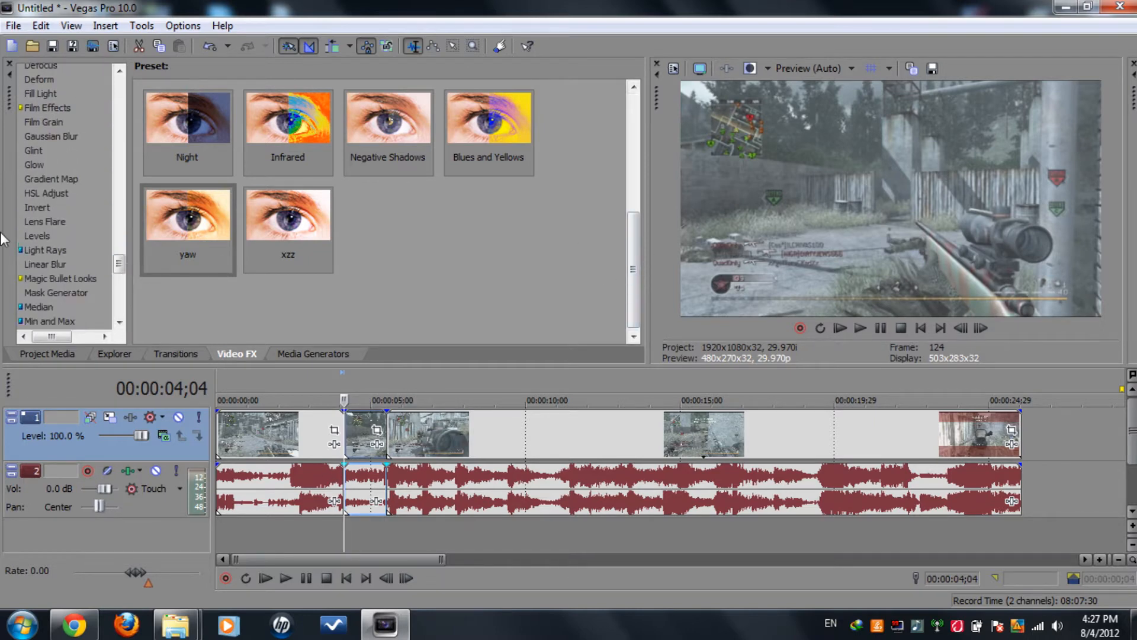
Step: Apply the Linear Blur 60 Degrees Extreme preset to the short piece and settle its amount at 0.070
click(45, 264)
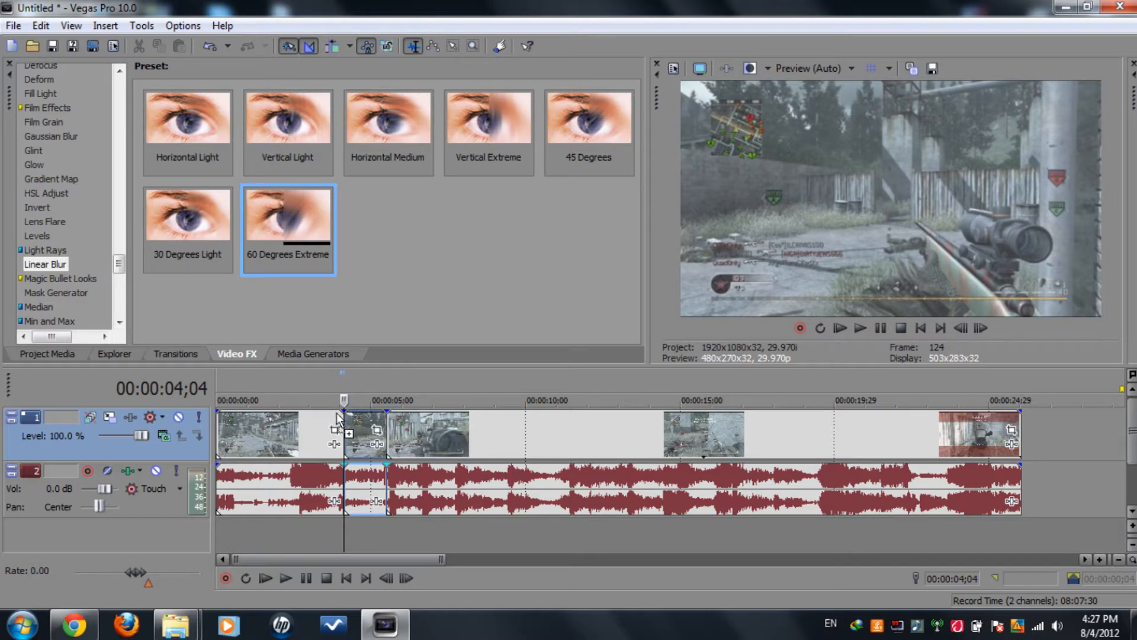
double_click(288, 218)
text(0.2)
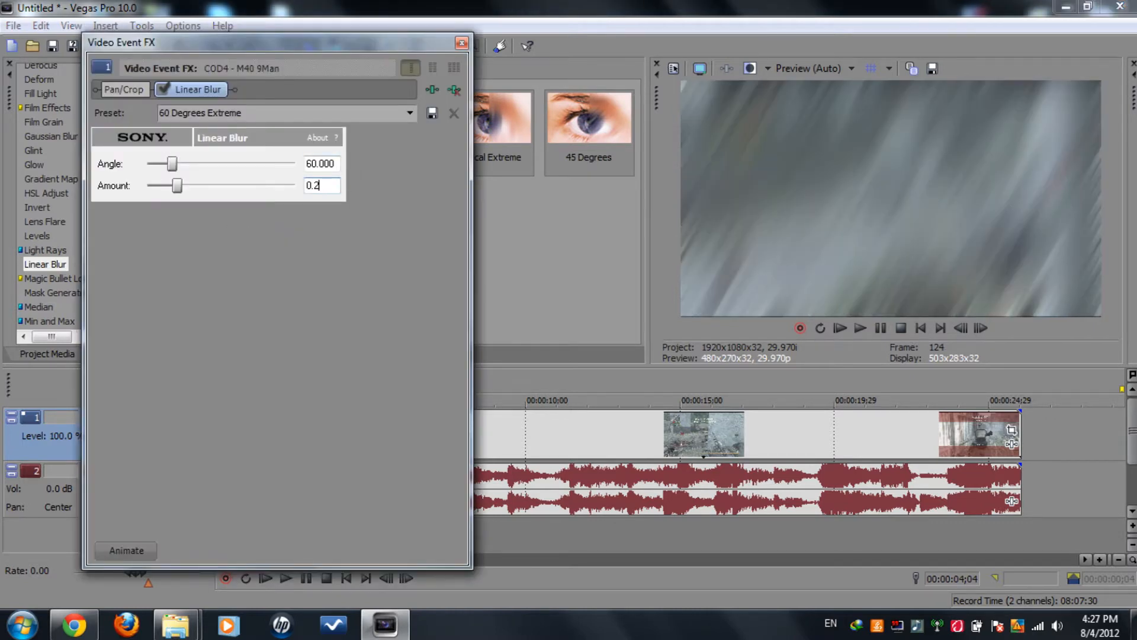
drag(179, 186, 156, 186)
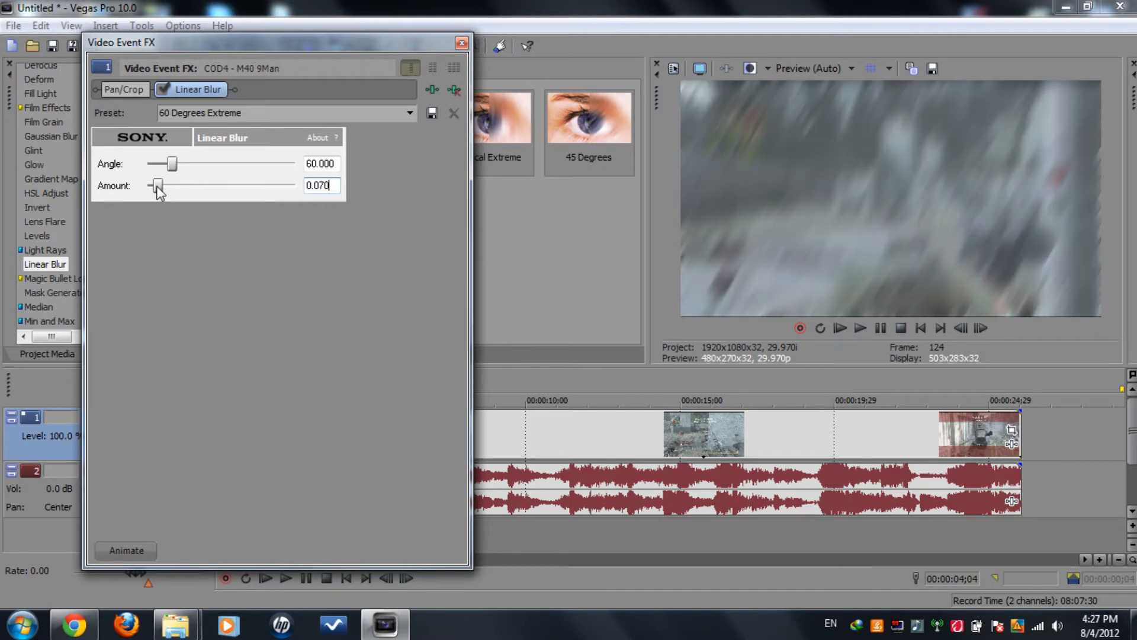
drag(158, 186, 147, 186)
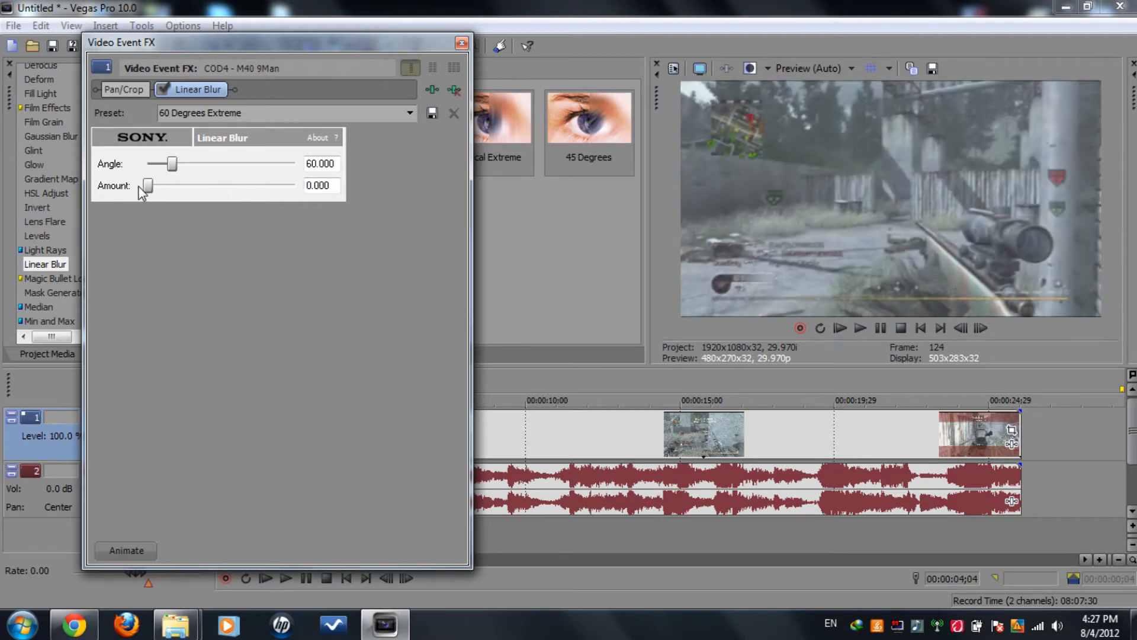
drag(144, 186, 153, 186)
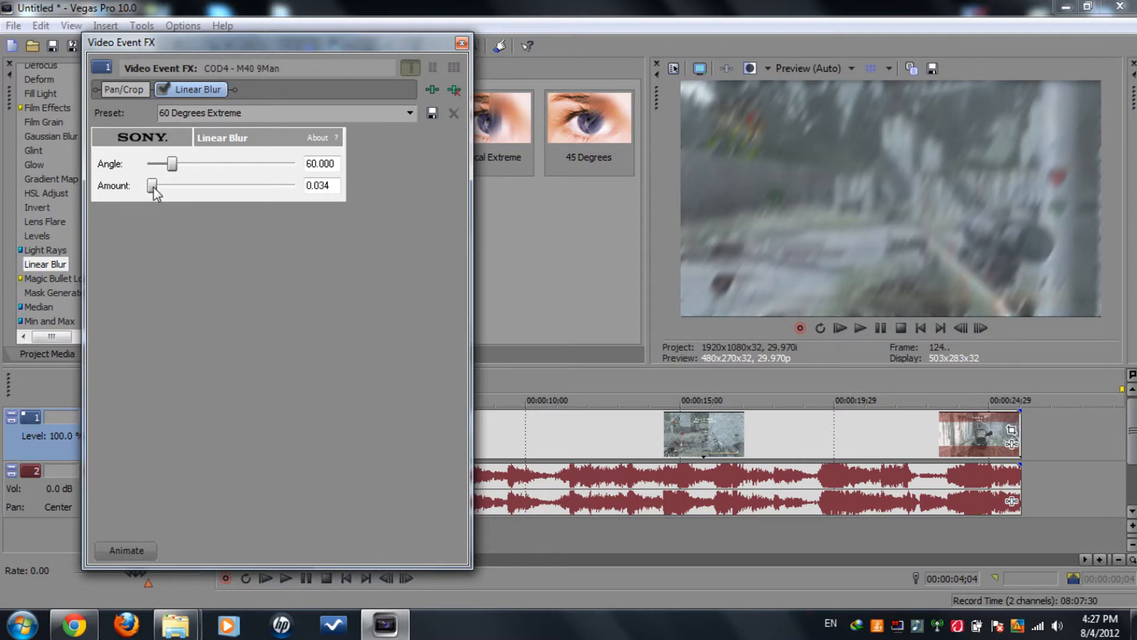
drag(150, 186, 156, 186)
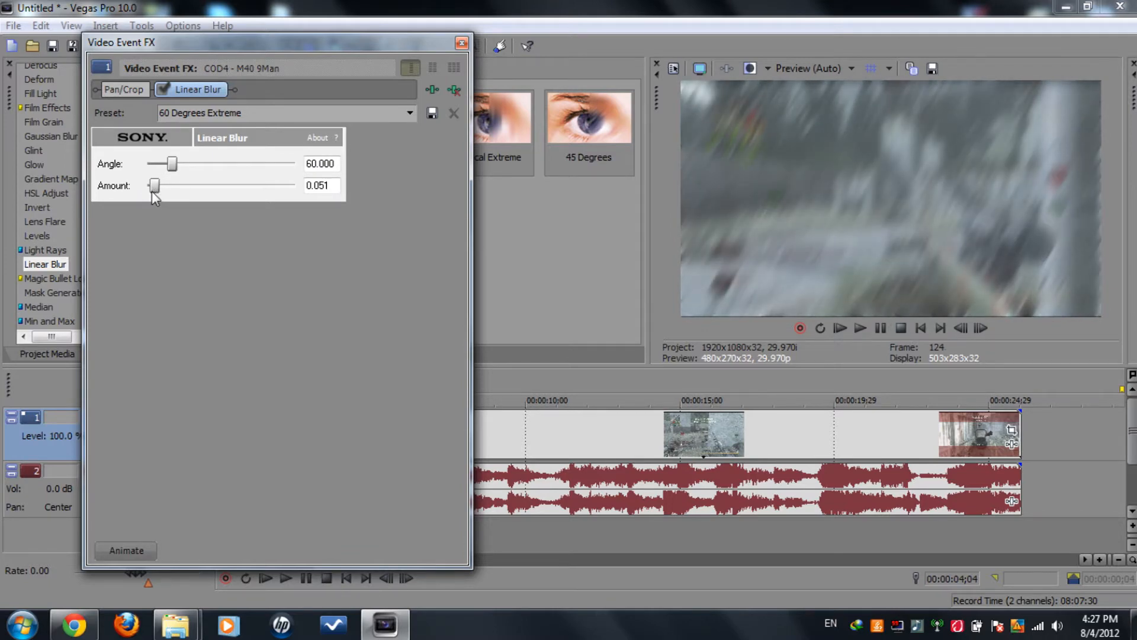
drag(154, 186, 158, 186)
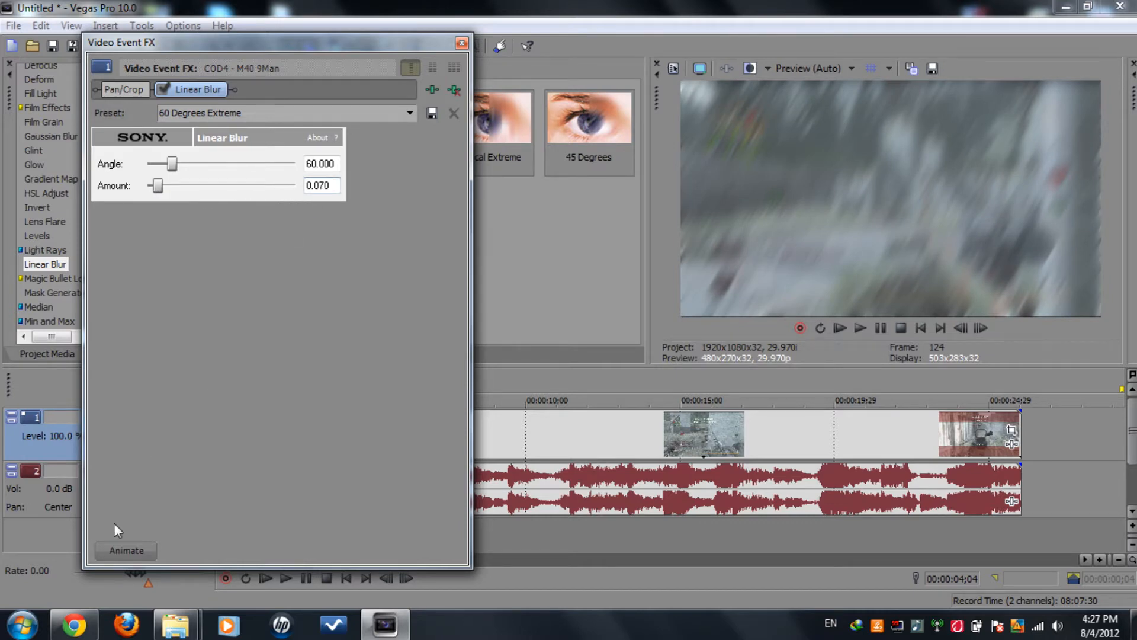
Step: Keyframe the blur so it alternates between the blurred values and zero over successive frames
click(124, 550)
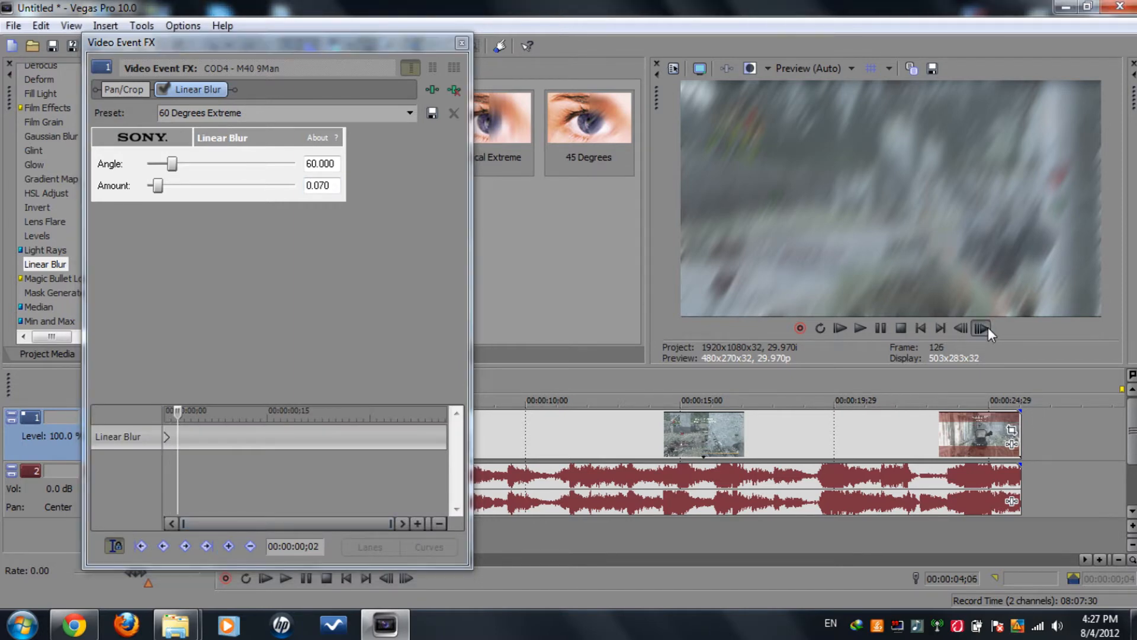
drag(172, 164, 156, 163)
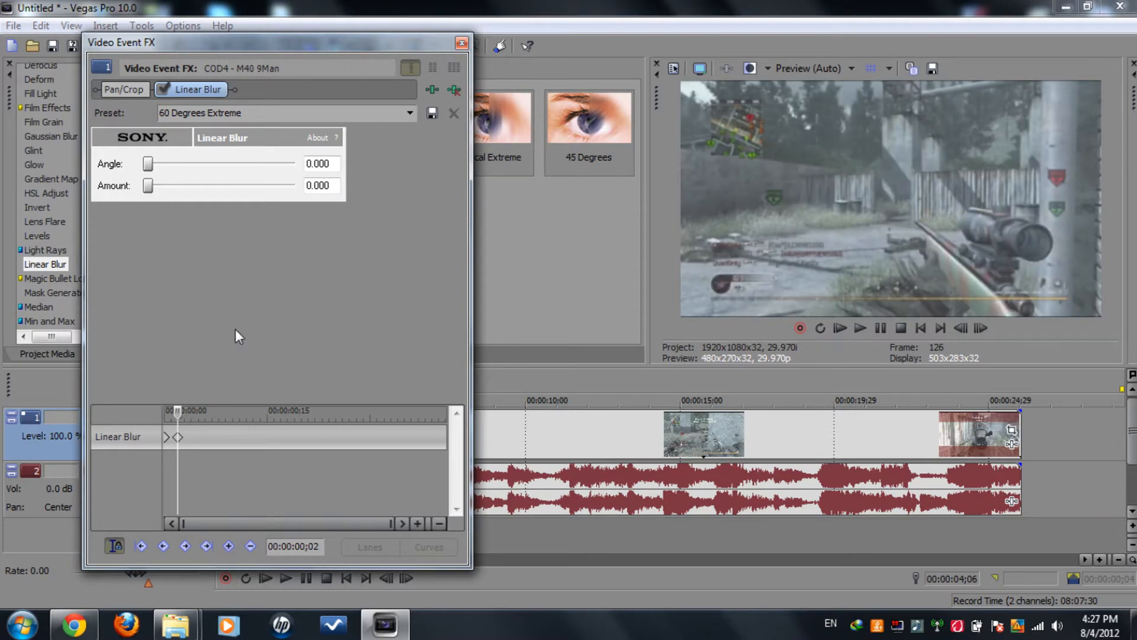
click(981, 328)
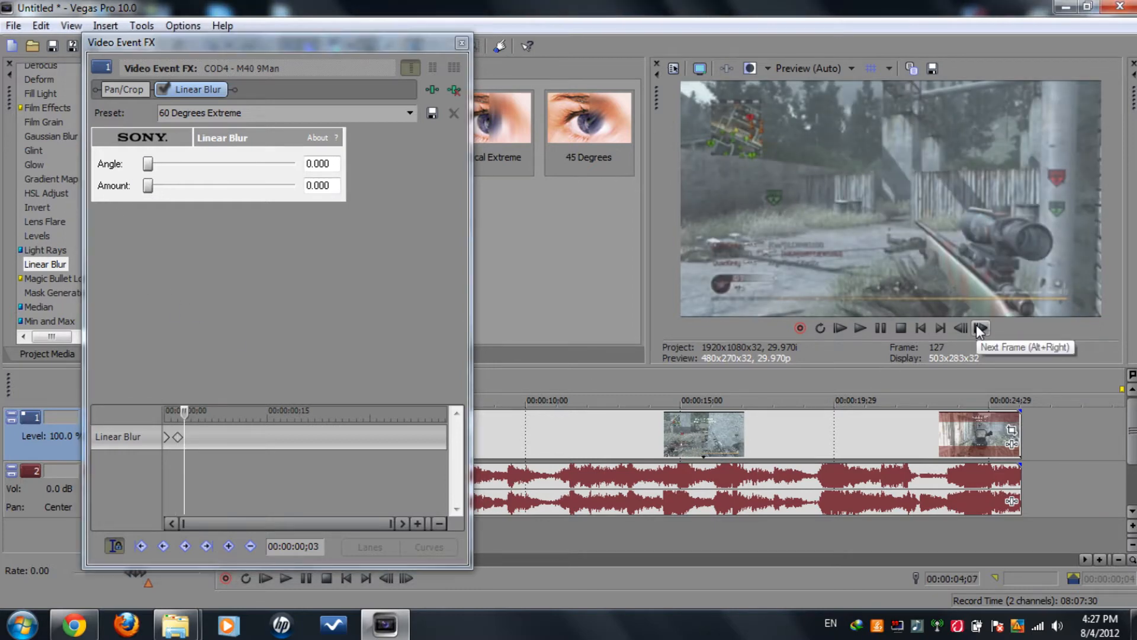
click(981, 329)
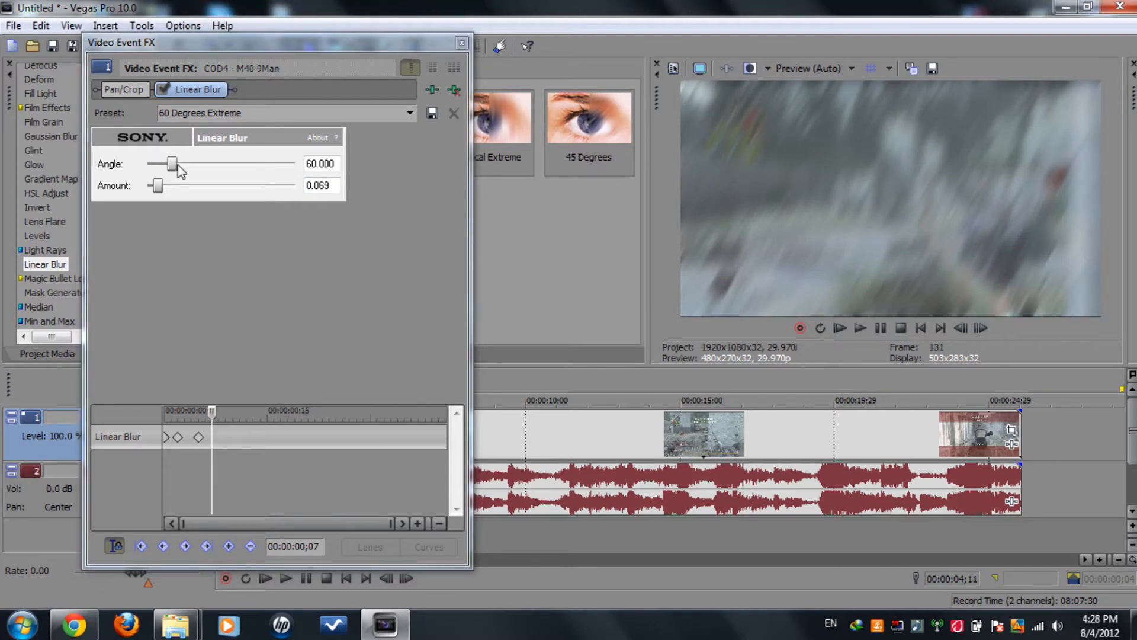
drag(173, 164, 149, 164)
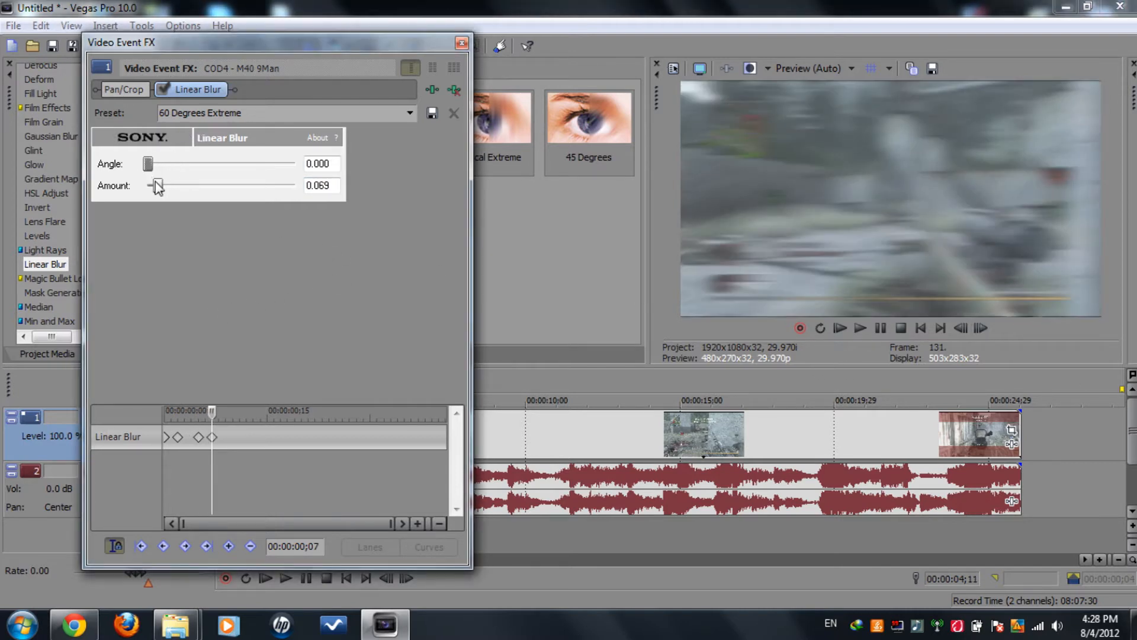
drag(158, 186, 148, 186)
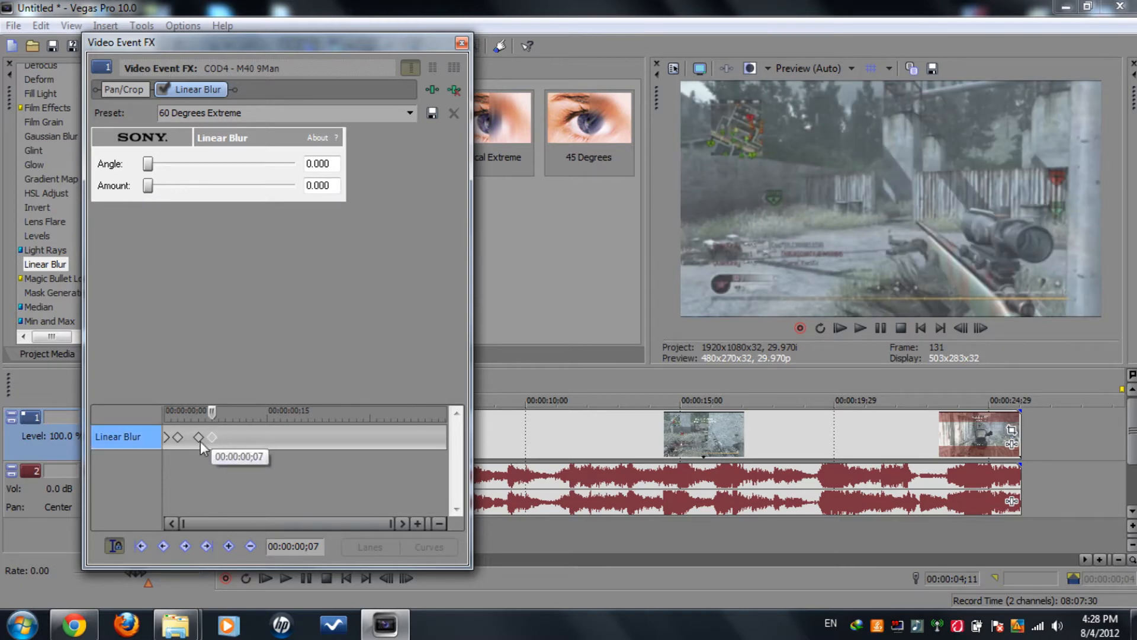
Step: Copy the blur keyframes and paste them at a later frame to repeat the flicker
right_click(198, 437)
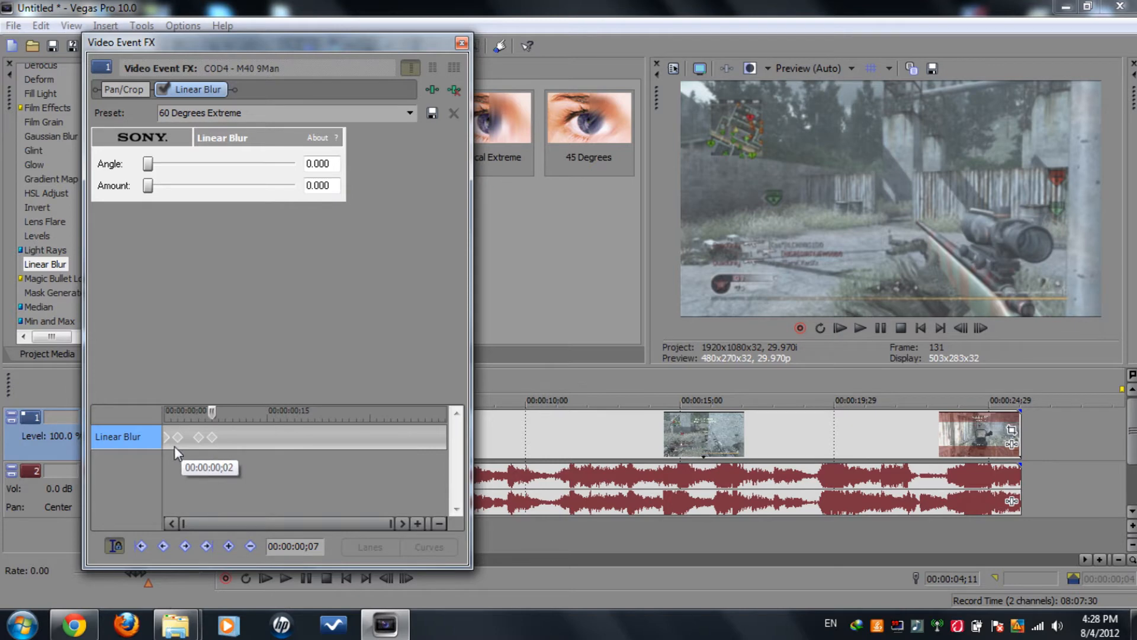
mouse_move(963, 366)
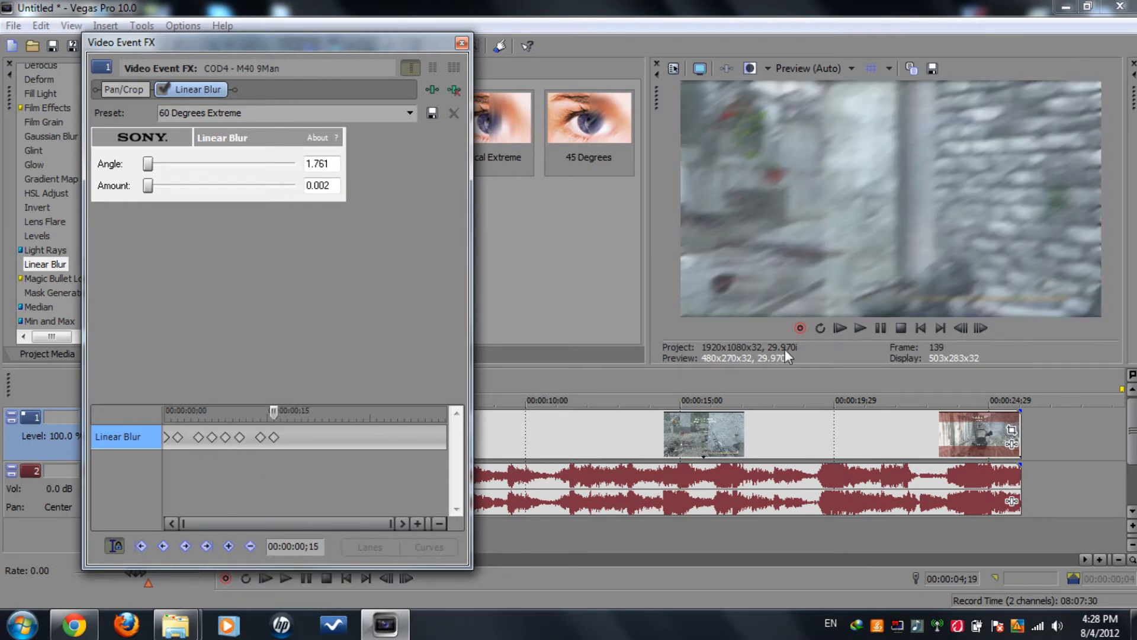
right_click(304, 435)
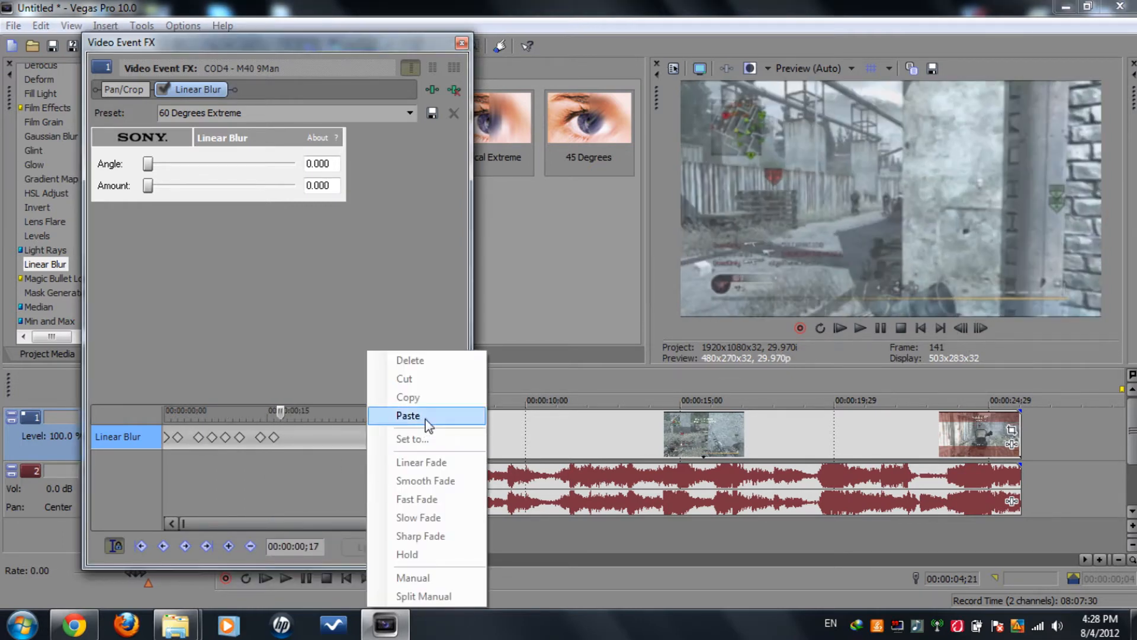
click(408, 415)
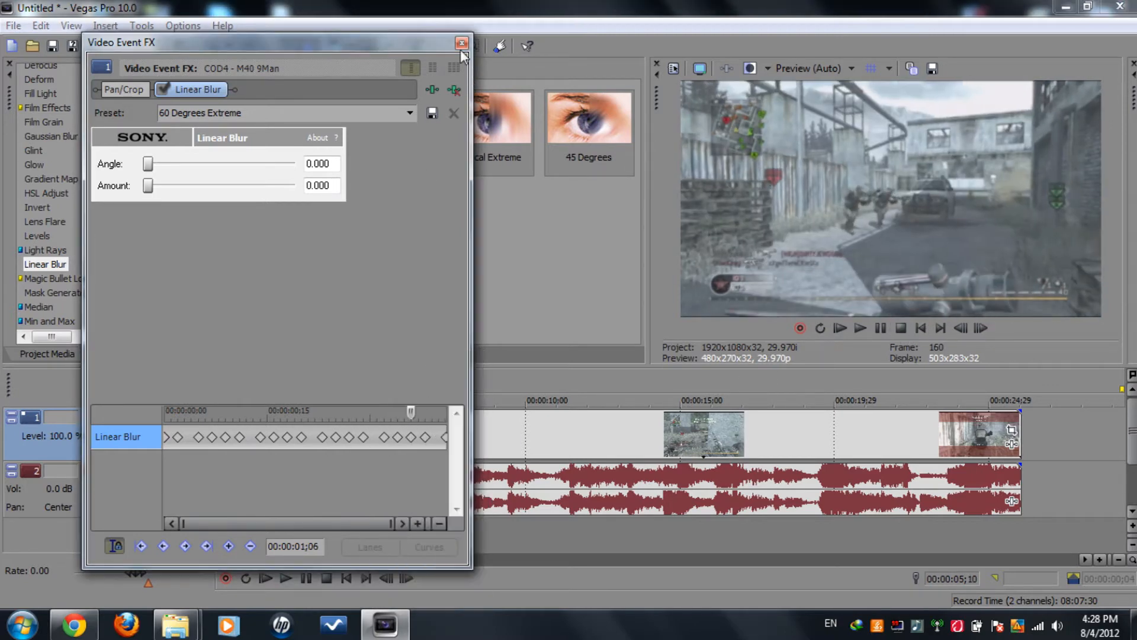
Step: Close the effect window and select the third track's copy of the blurred piece
click(461, 42)
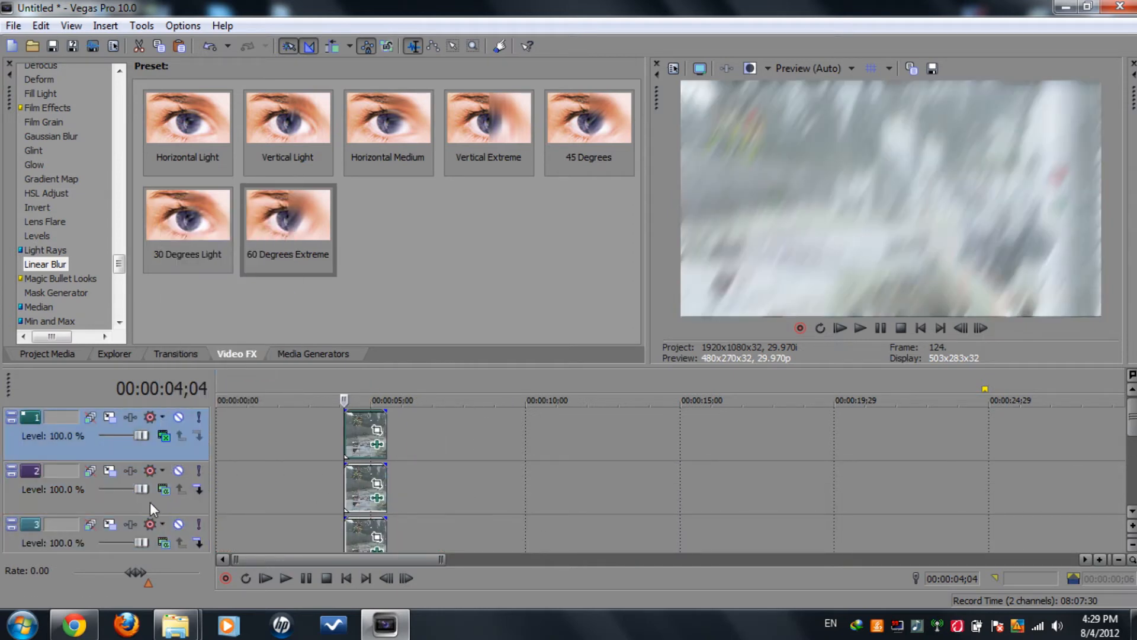
click(51, 470)
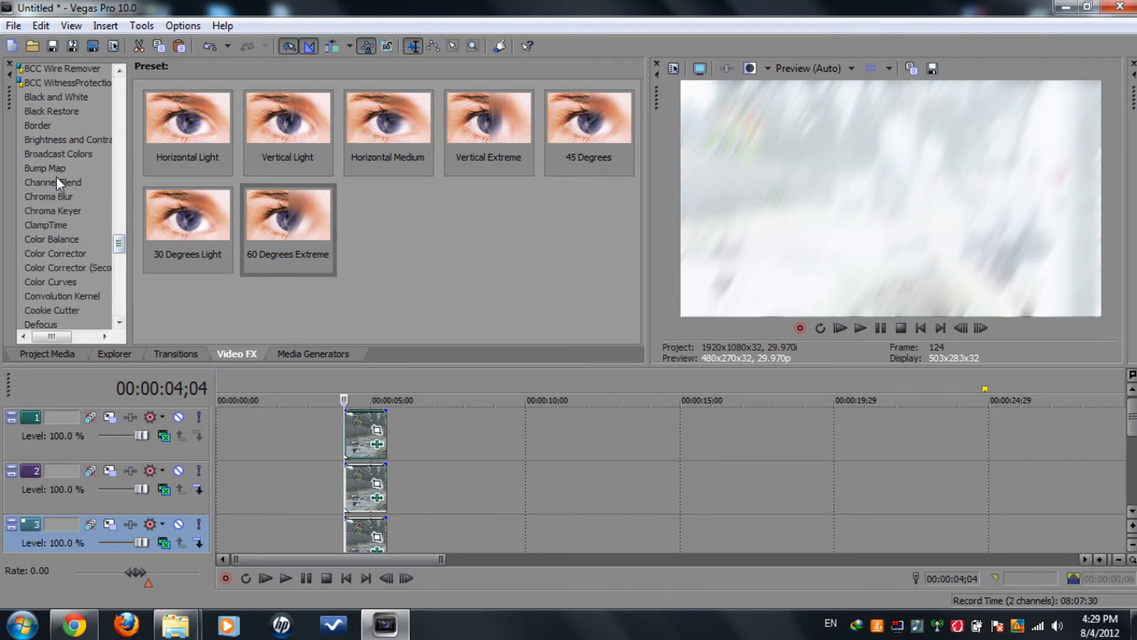
Step: Apply a Channel Blend preset to the third track's blurred piece
click(52, 182)
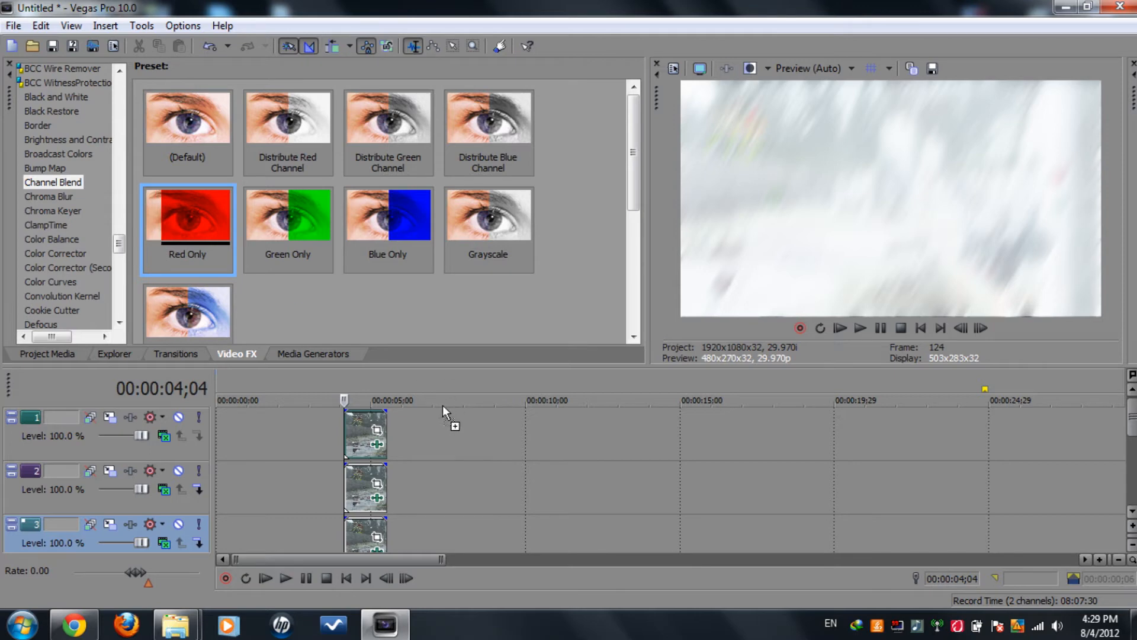
click(188, 215)
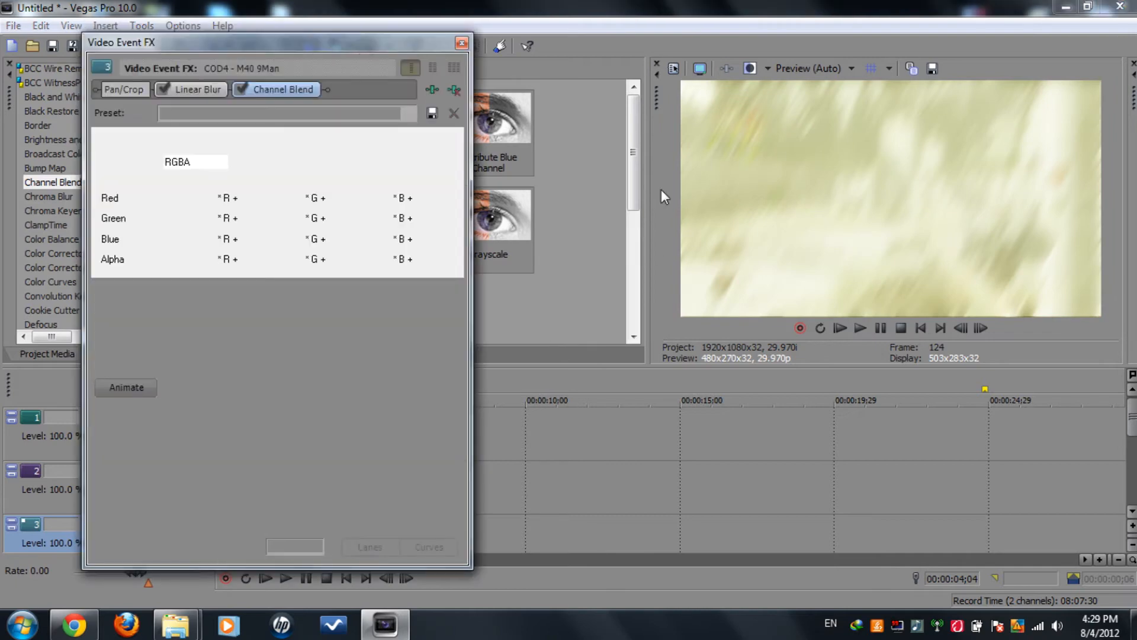
Step: Adjust the Event Pan/Crop frame of track 3's clip by resizing the crop area
click(460, 43)
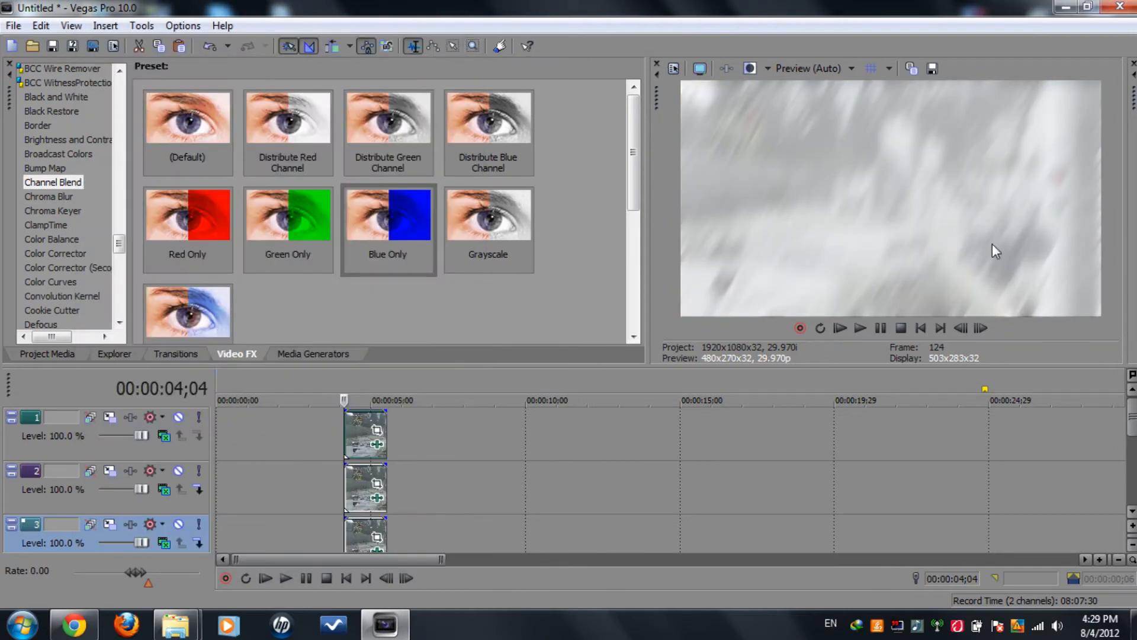
mouse_move(591, 345)
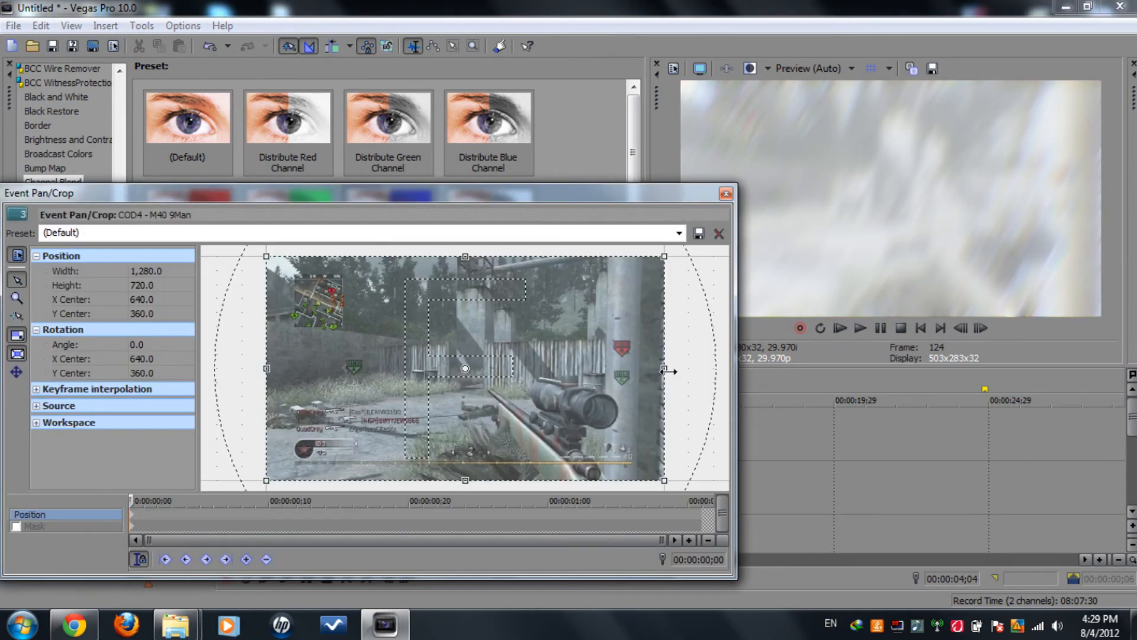
drag(663, 369, 656, 368)
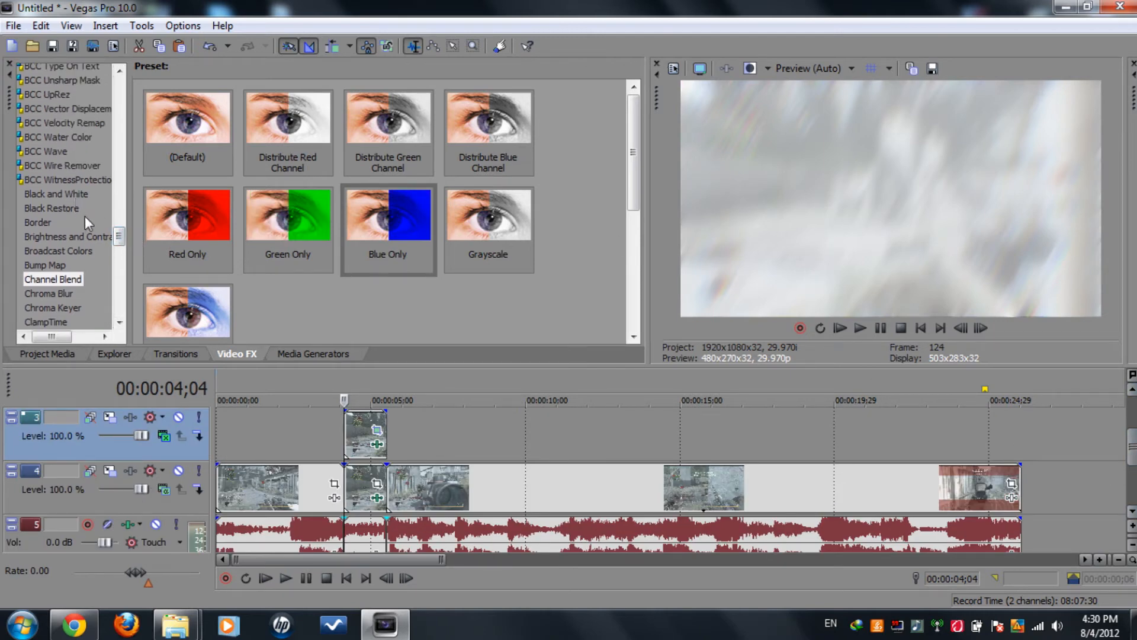
Step: Give the main clip a Very Dark brightness and contrast look, brightness about -0.25 and contrast 0.12
click(69, 237)
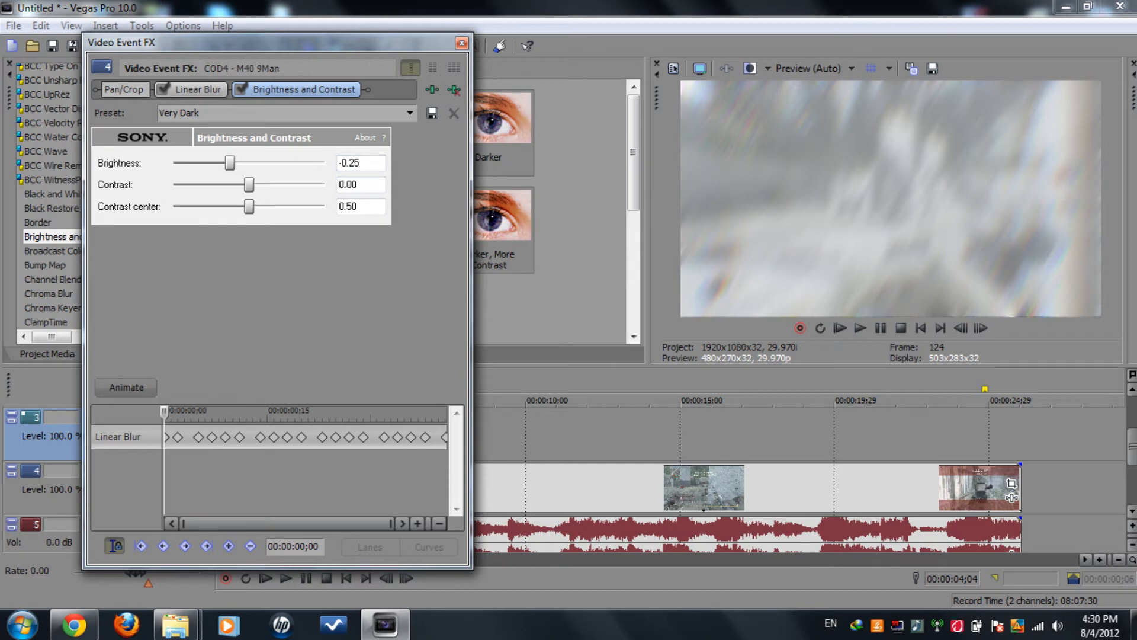
drag(229, 162, 231, 162)
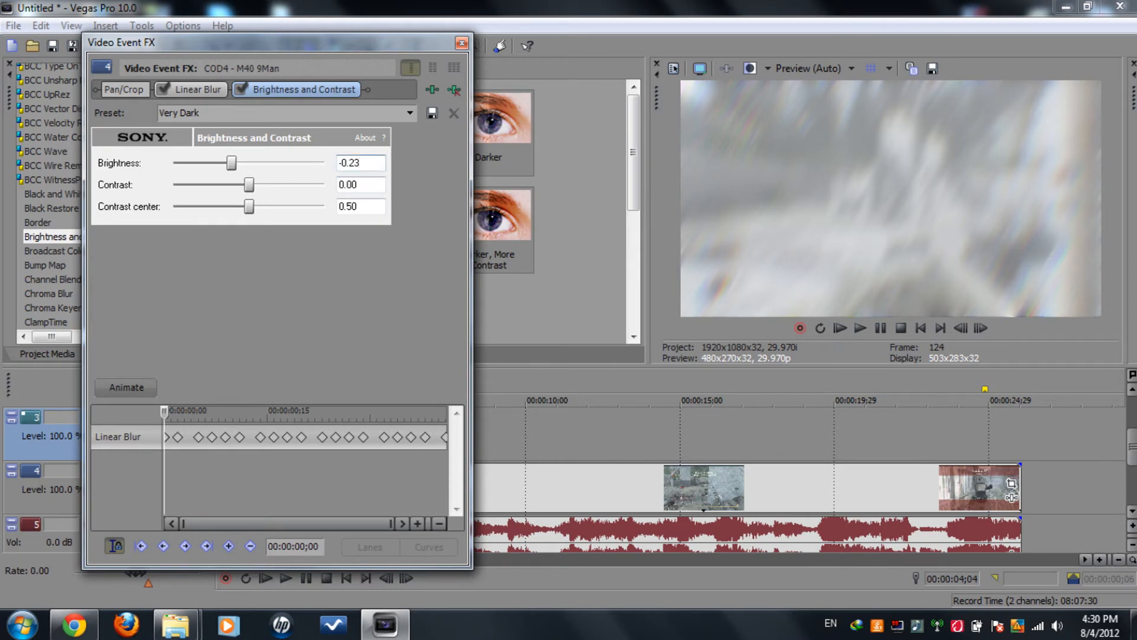
text(0.10)
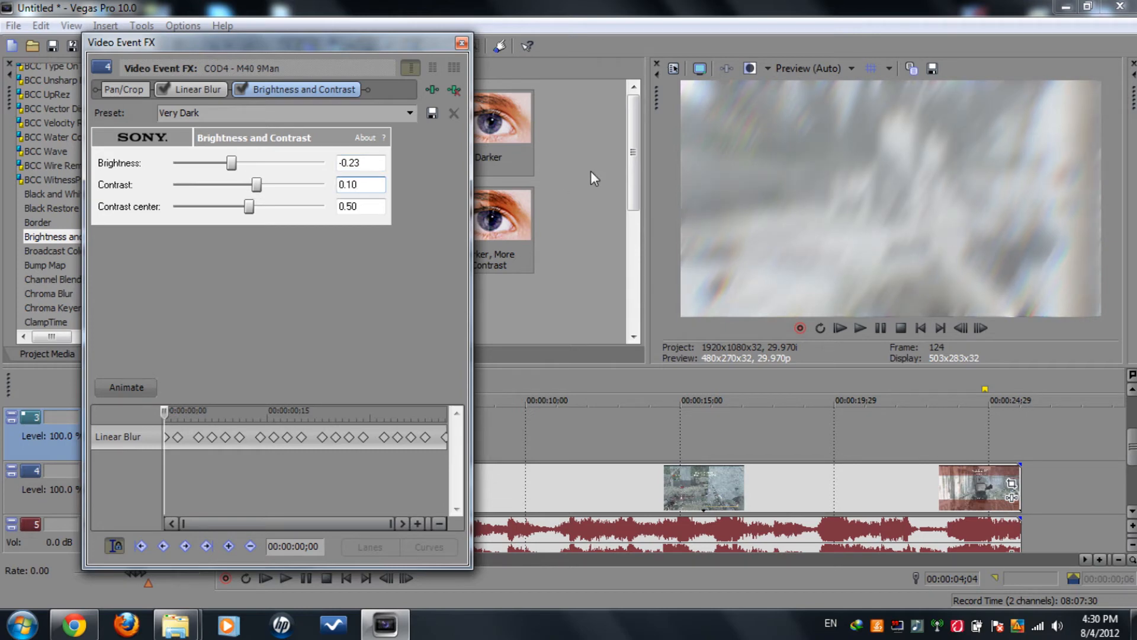
mouse_move(372, 162)
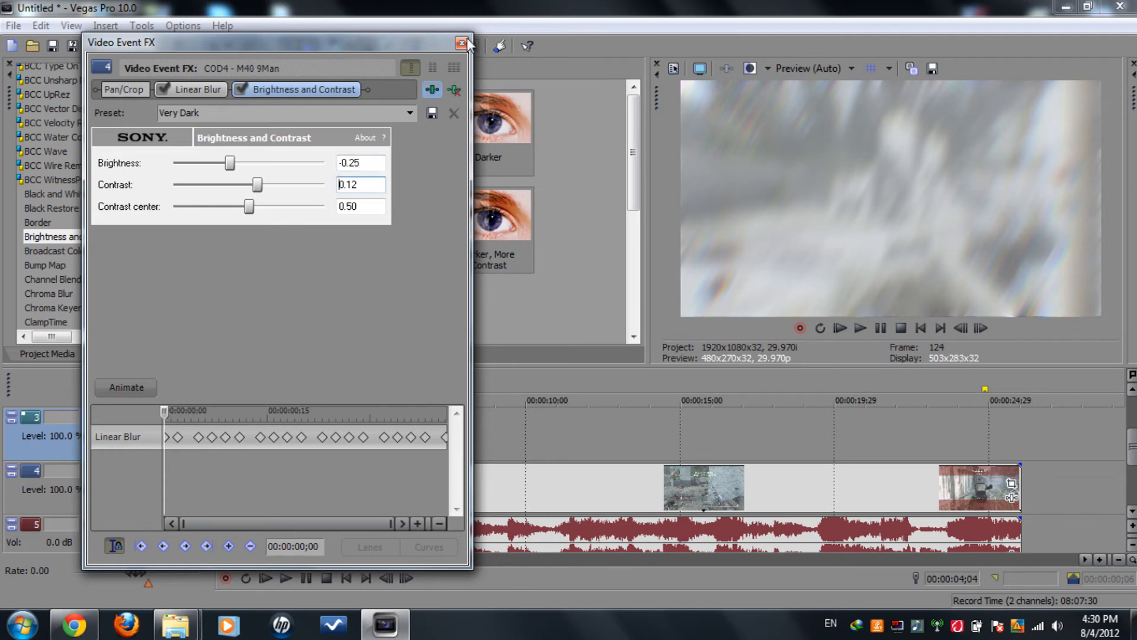
click(462, 43)
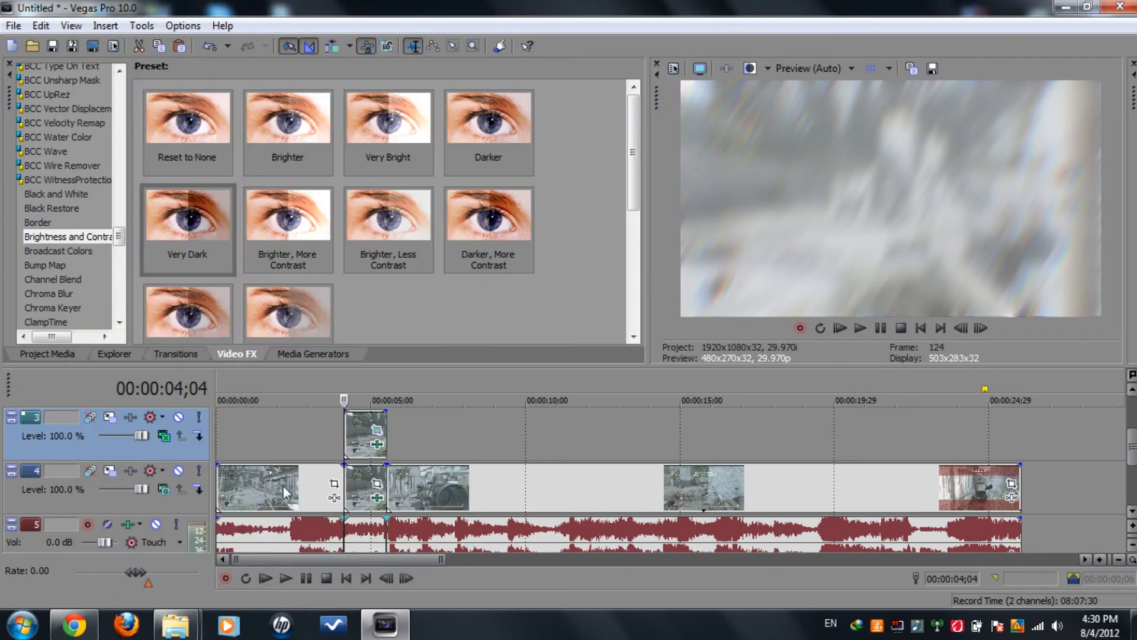
Step: Apply the NewBlue Earthquake Big One shake to the first colour-channel clip
scroll(down, 3)
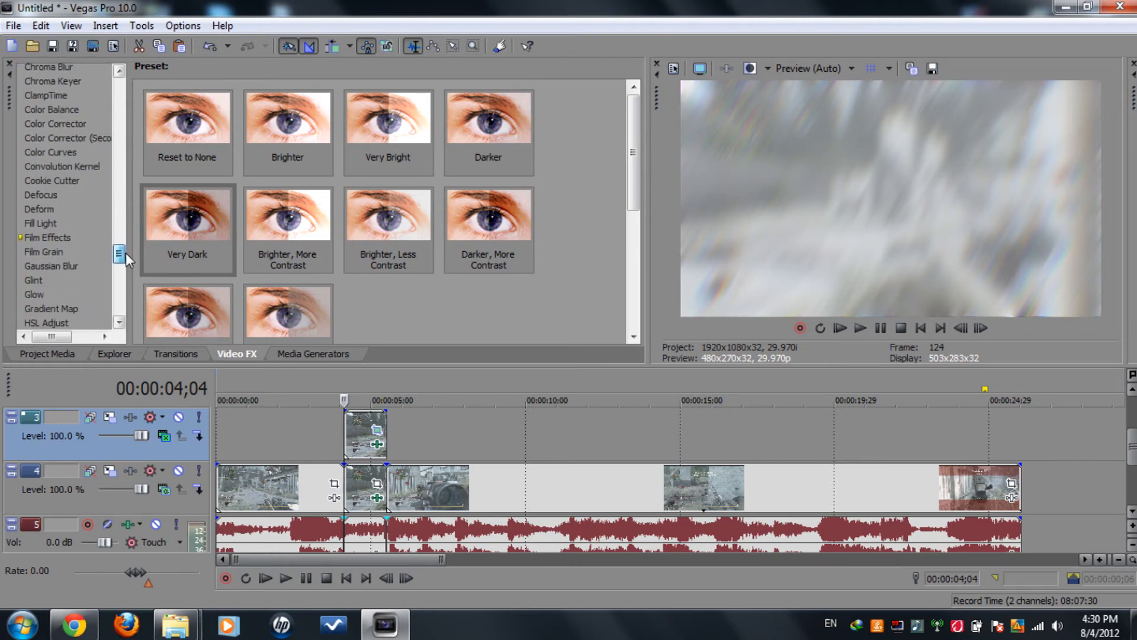
scroll(down, 3)
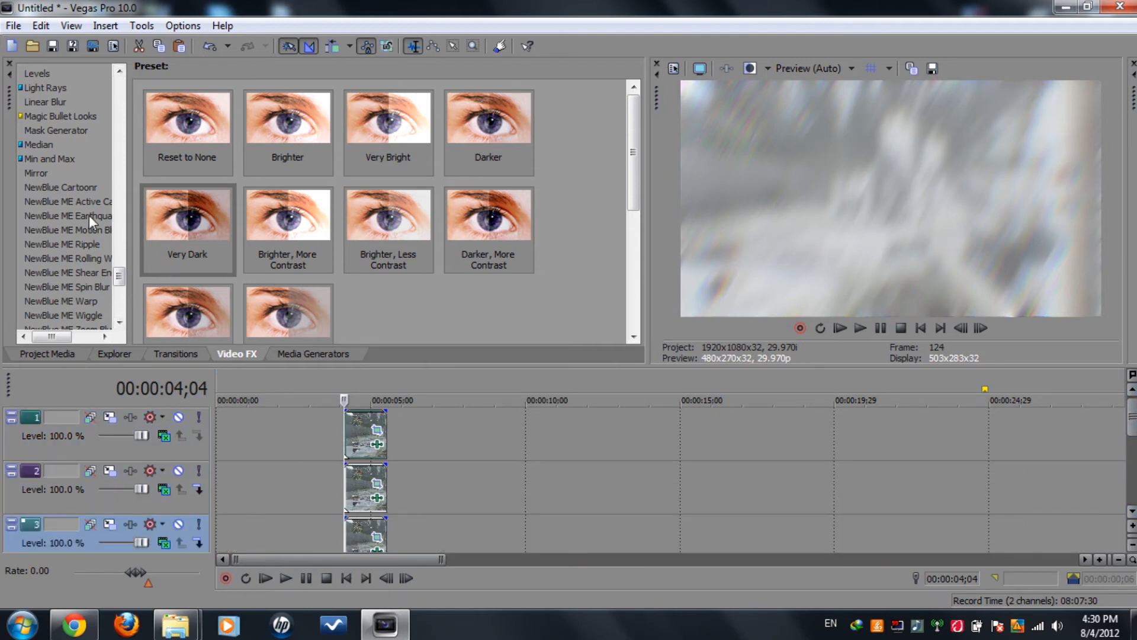
click(67, 216)
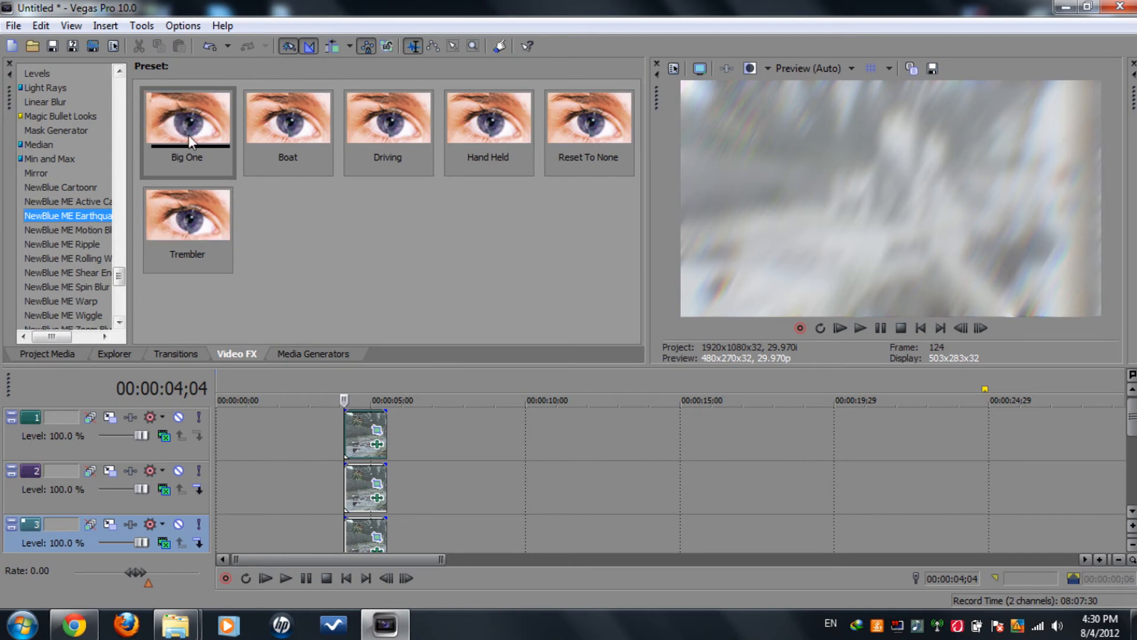
double_click(186, 120)
text(9)
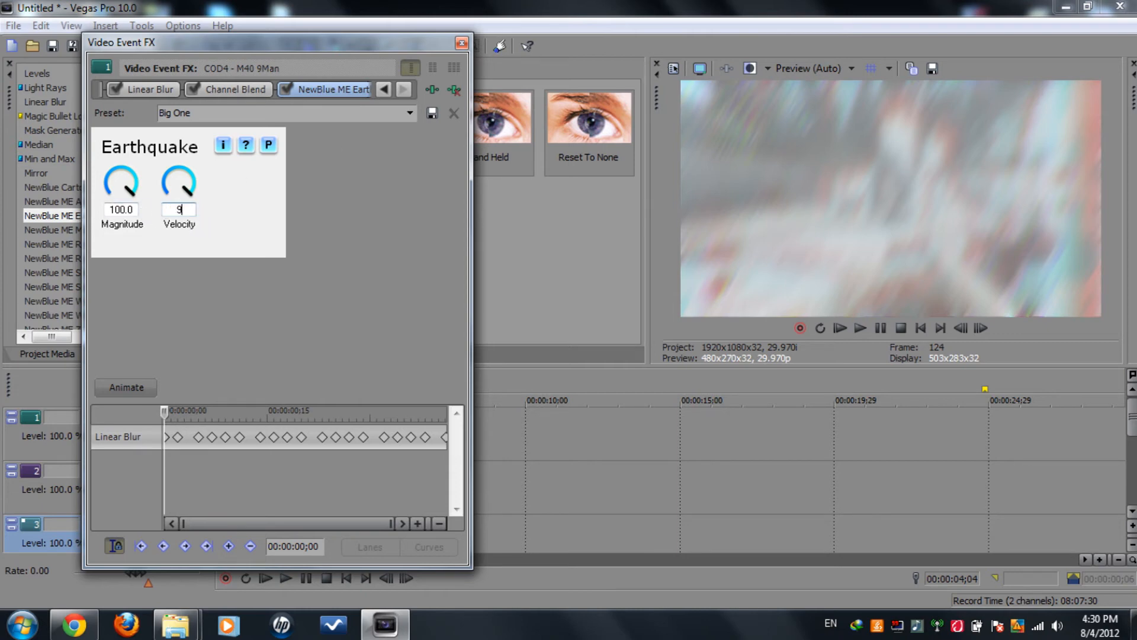
click(462, 43)
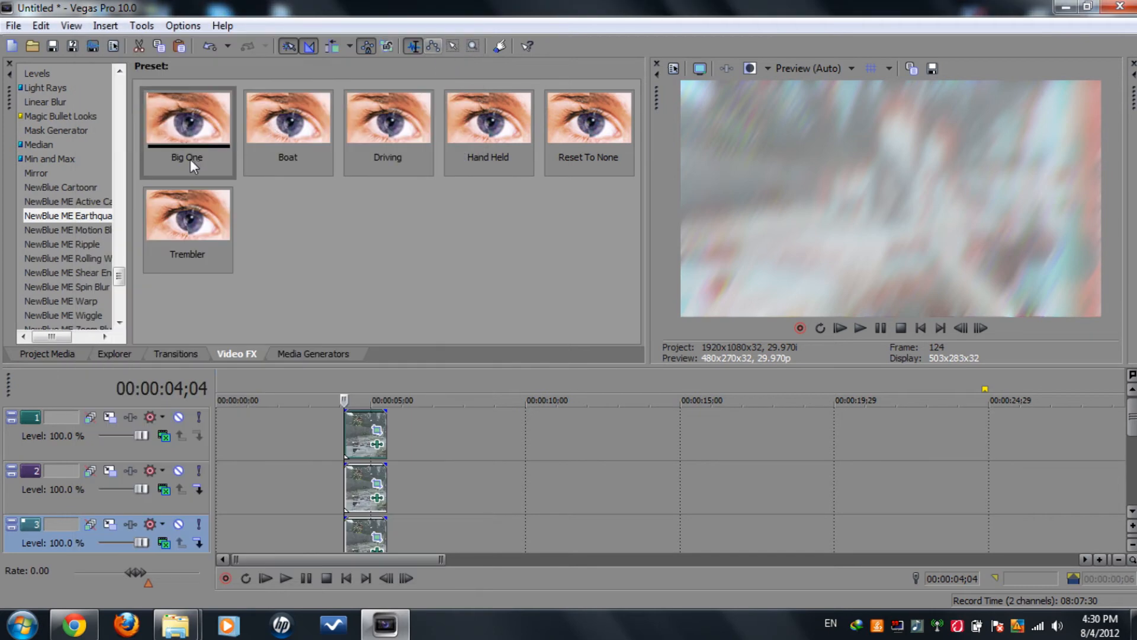
Step: Apply the Big One shake to the second and third clips with their own magnitude and velocity
double_click(186, 117)
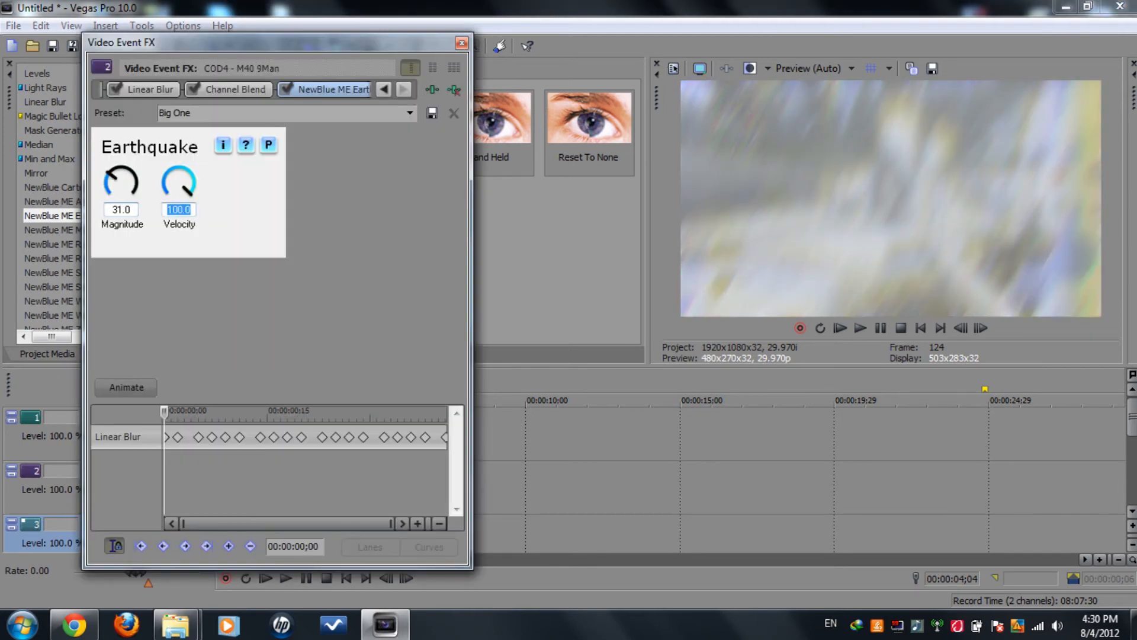
click(462, 43)
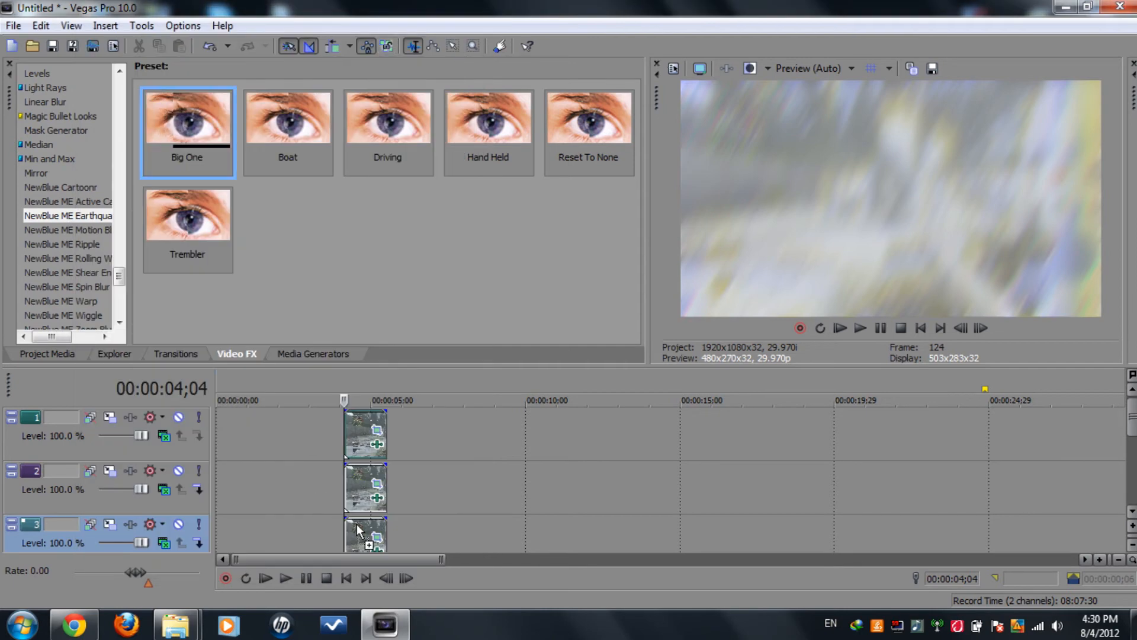
double_click(367, 533)
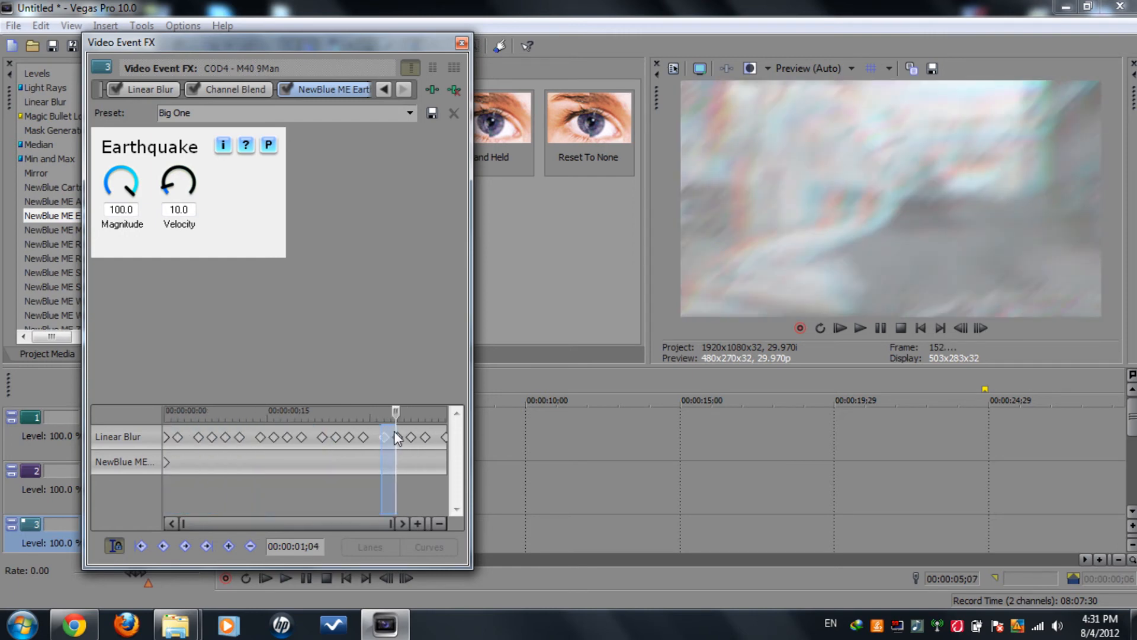
click(461, 43)
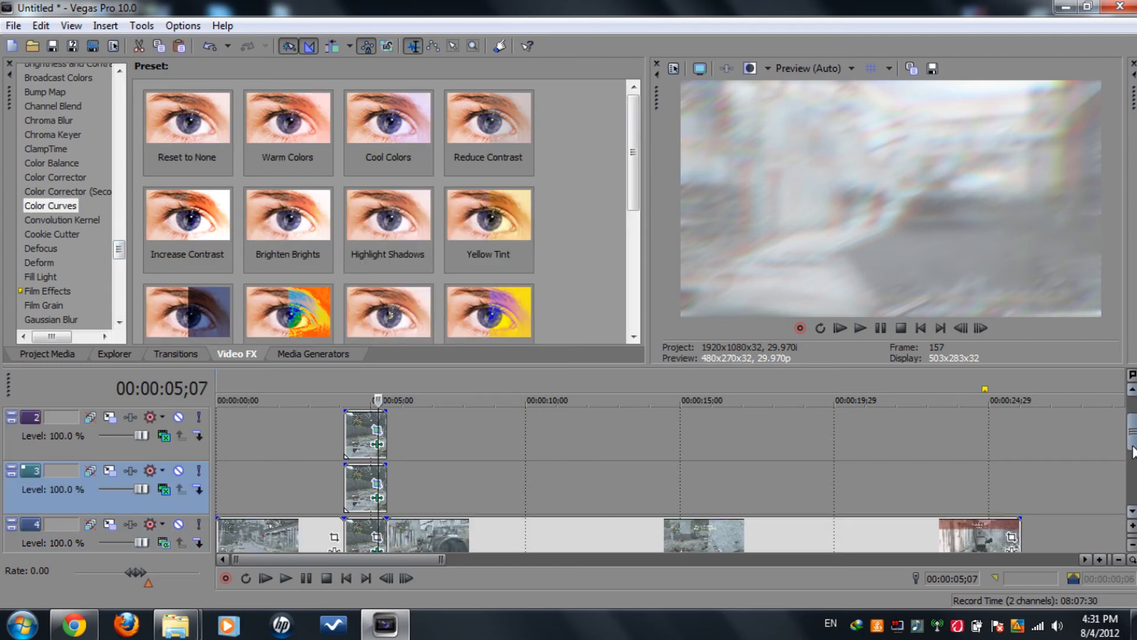
Step: Apply the 'yaw' Color Curves preset to the track 4 gameplay clip
scroll(down, 3)
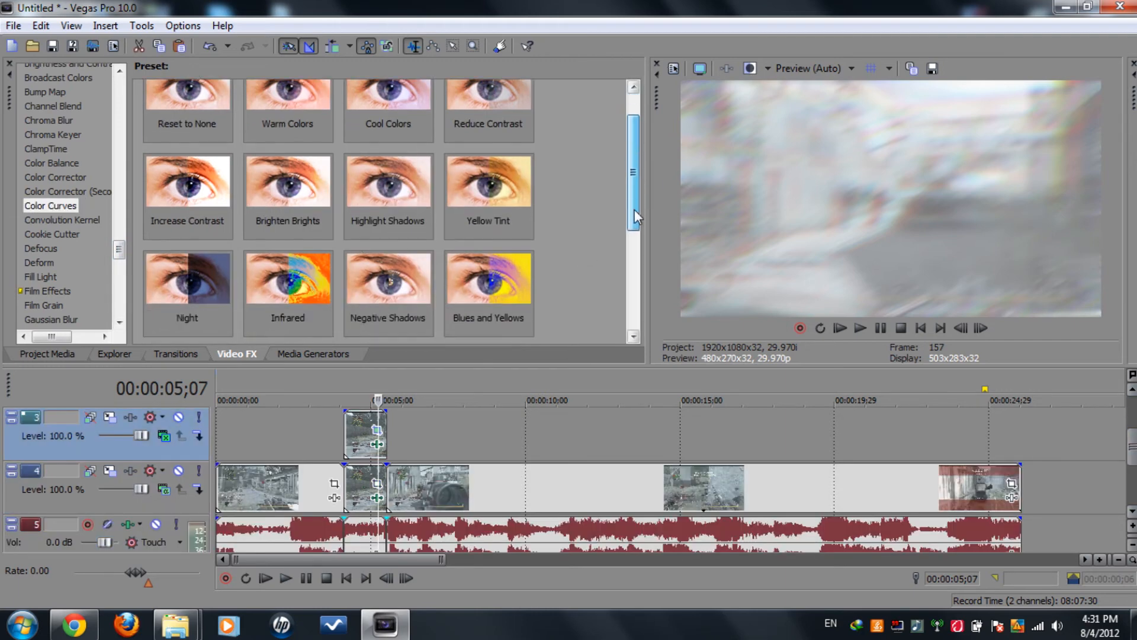
scroll(down, 3)
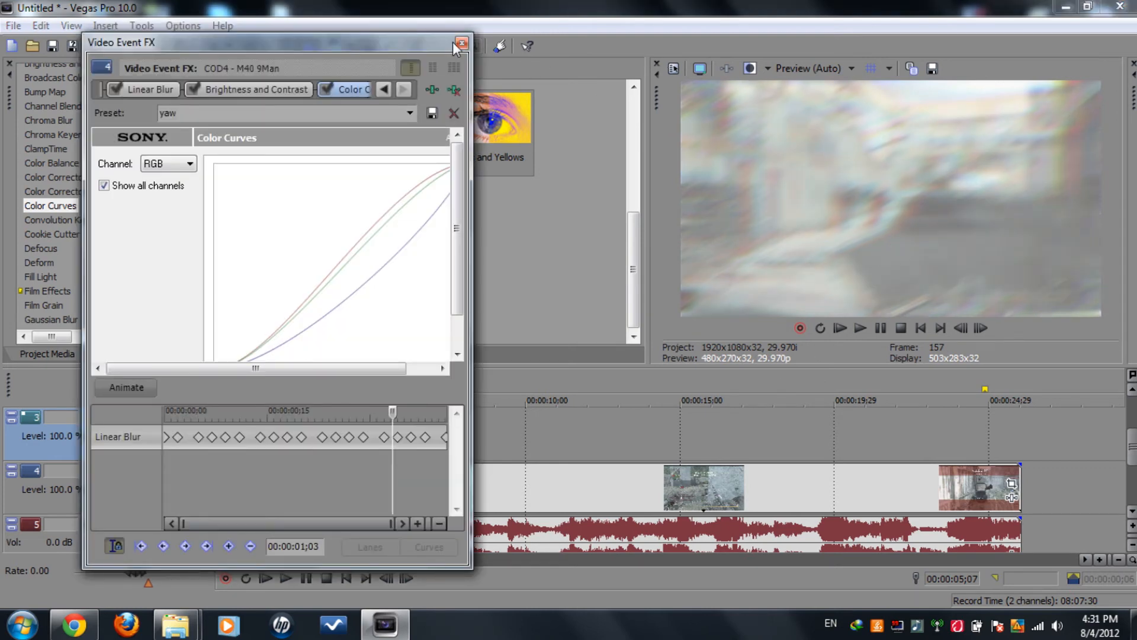
click(463, 44)
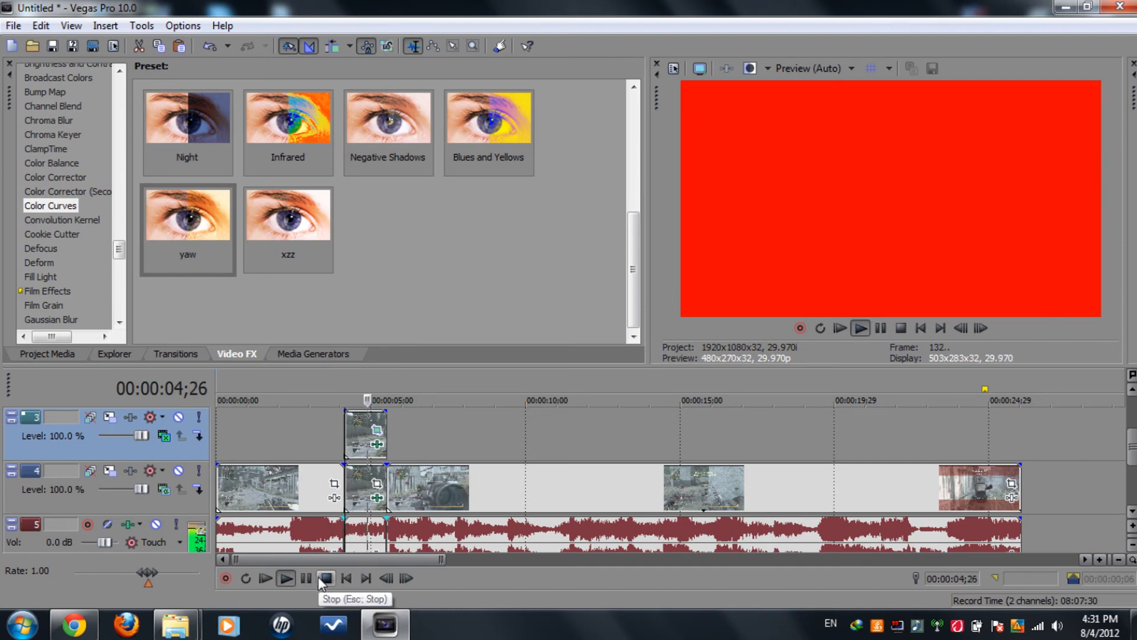
click(325, 578)
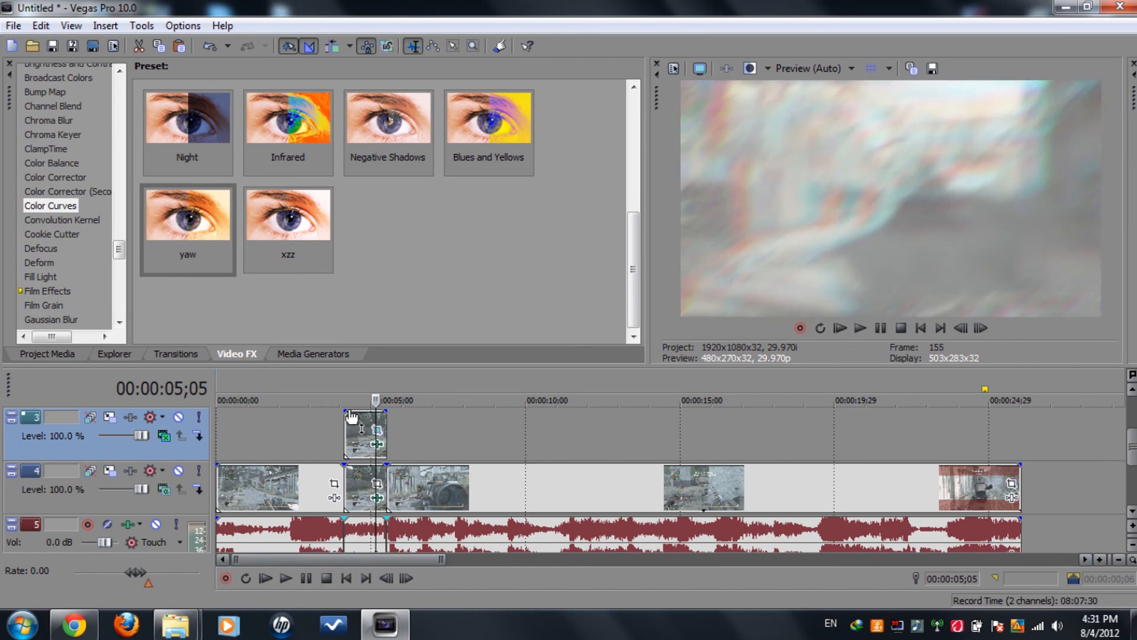
click(286, 578)
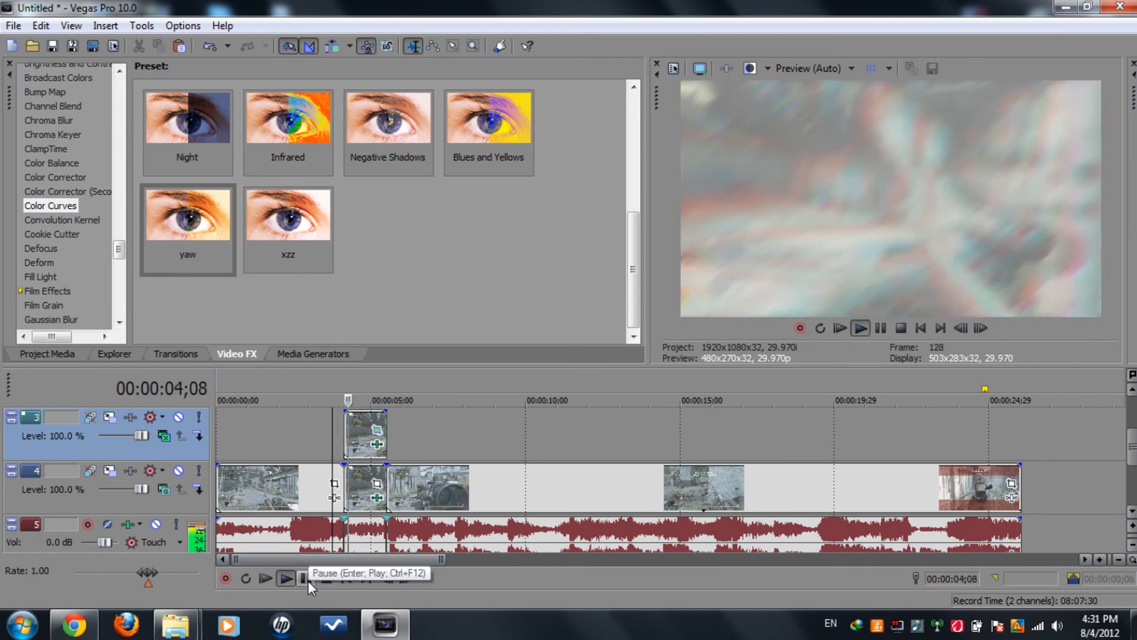
click(304, 578)
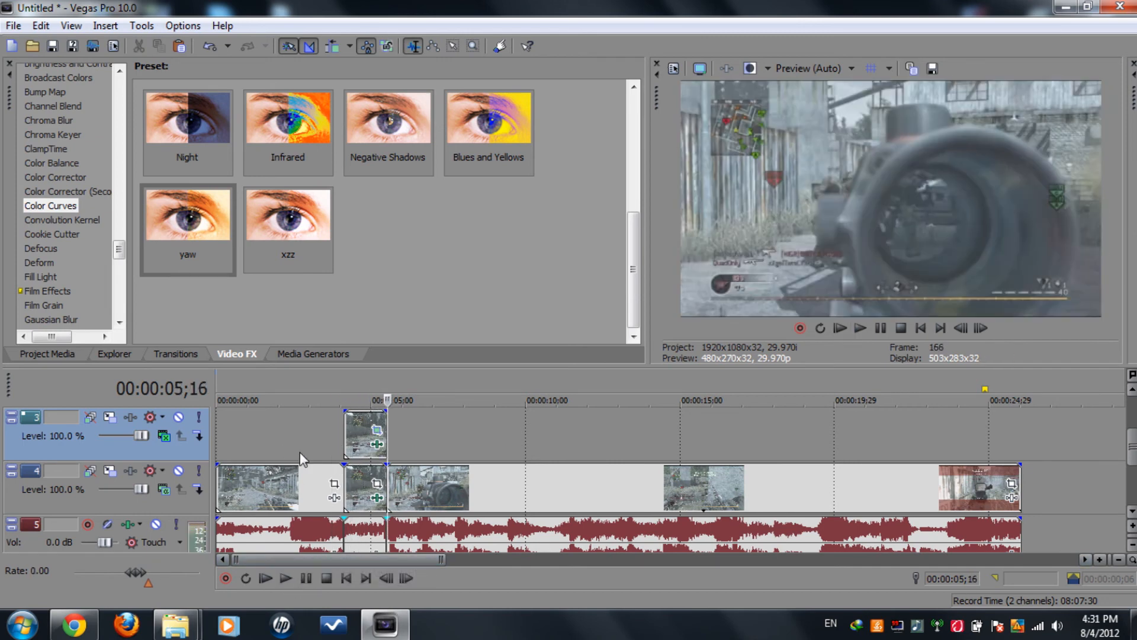
click(285, 578)
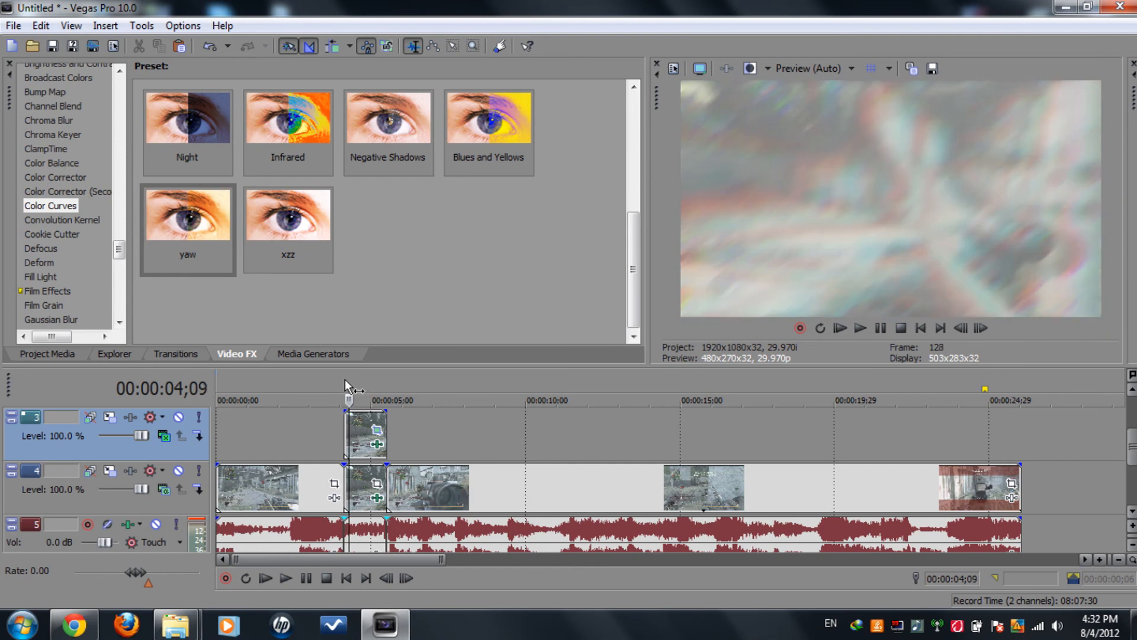
click(860, 328)
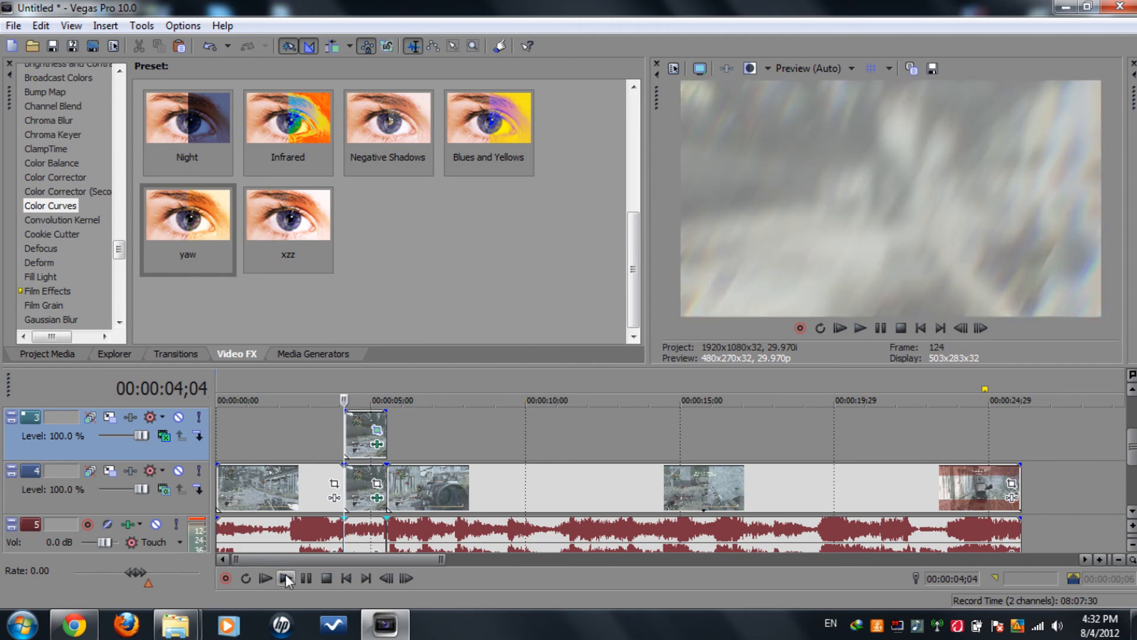
click(283, 578)
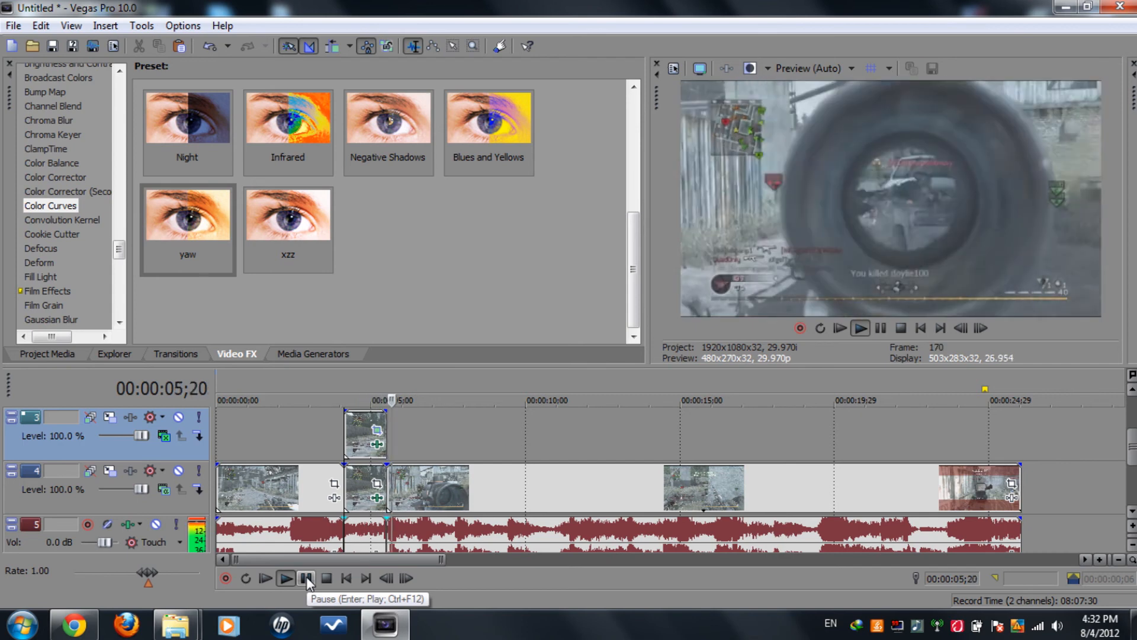
click(306, 578)
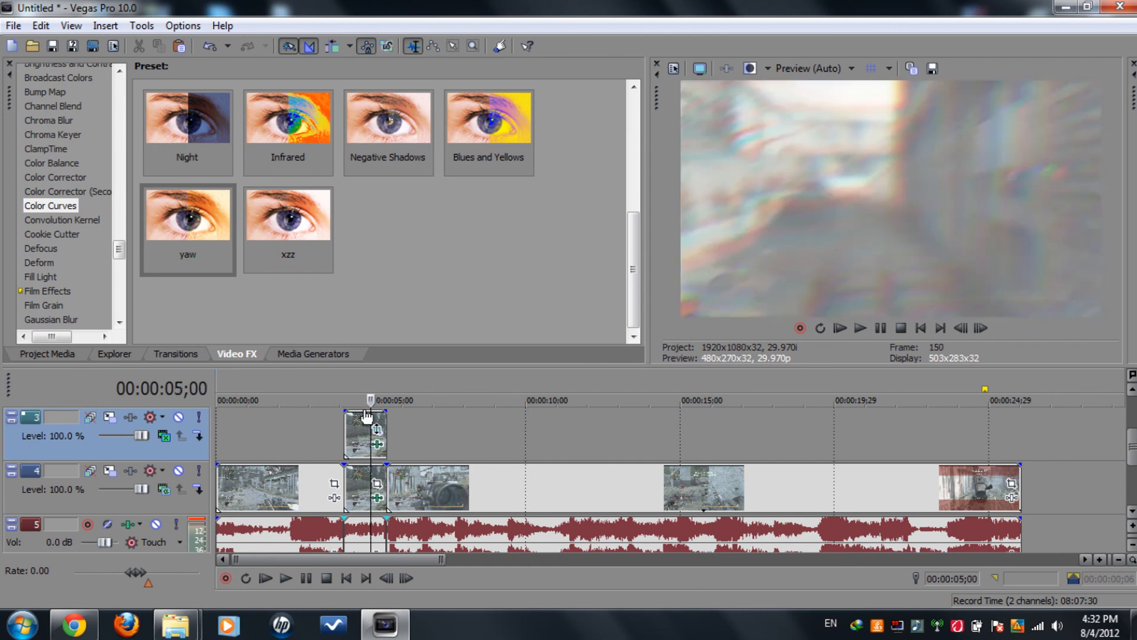
click(344, 399)
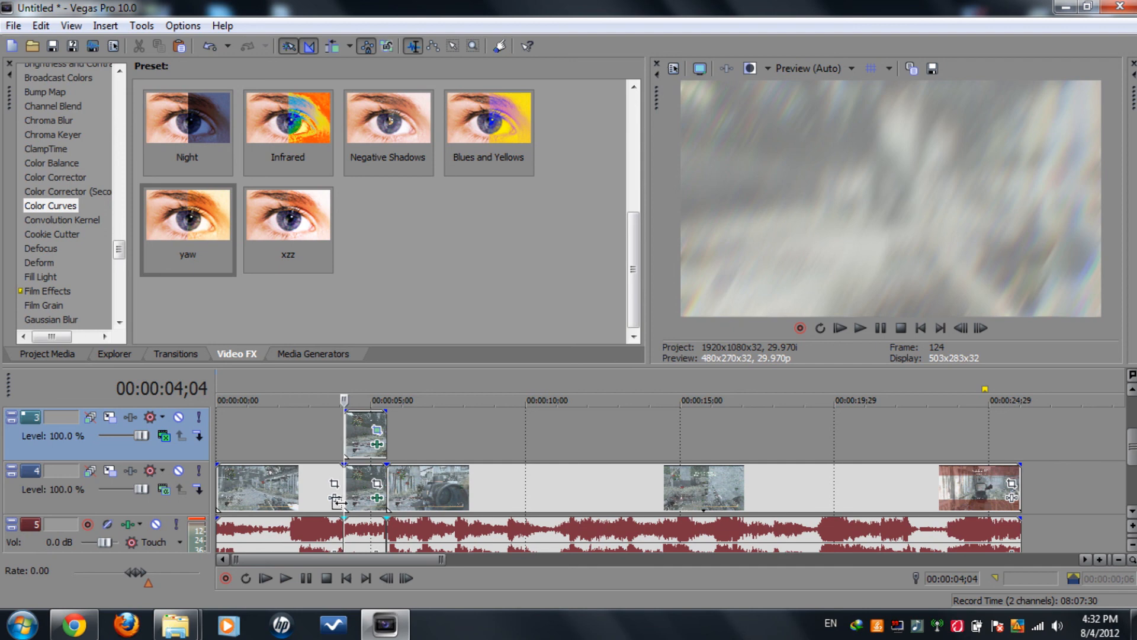
mouse_move(286, 578)
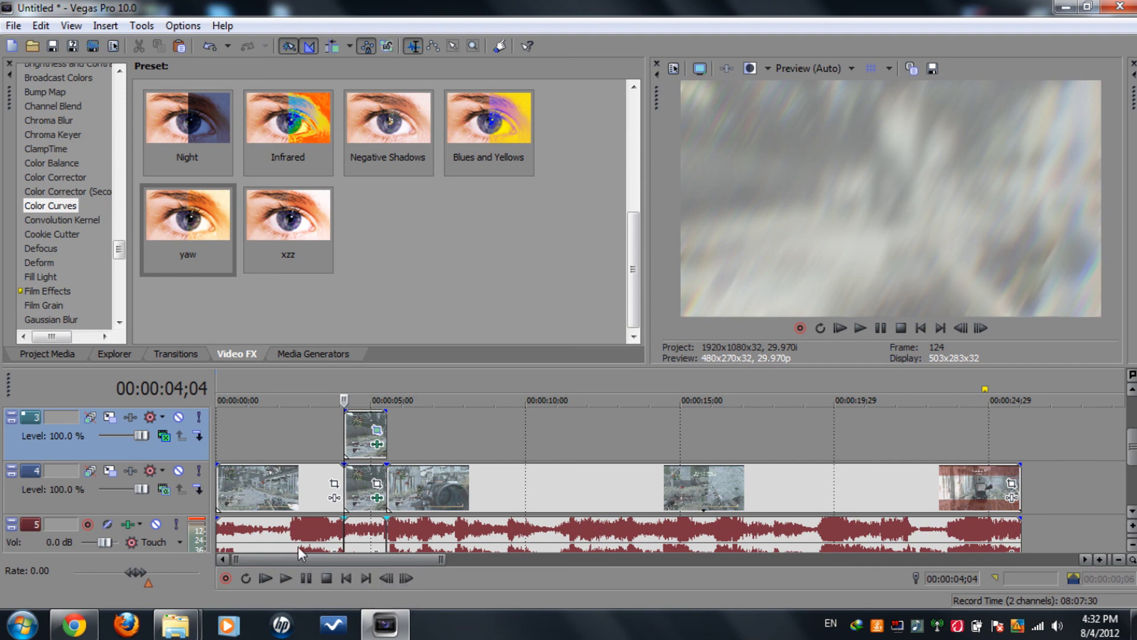
mouse_move(340, 479)
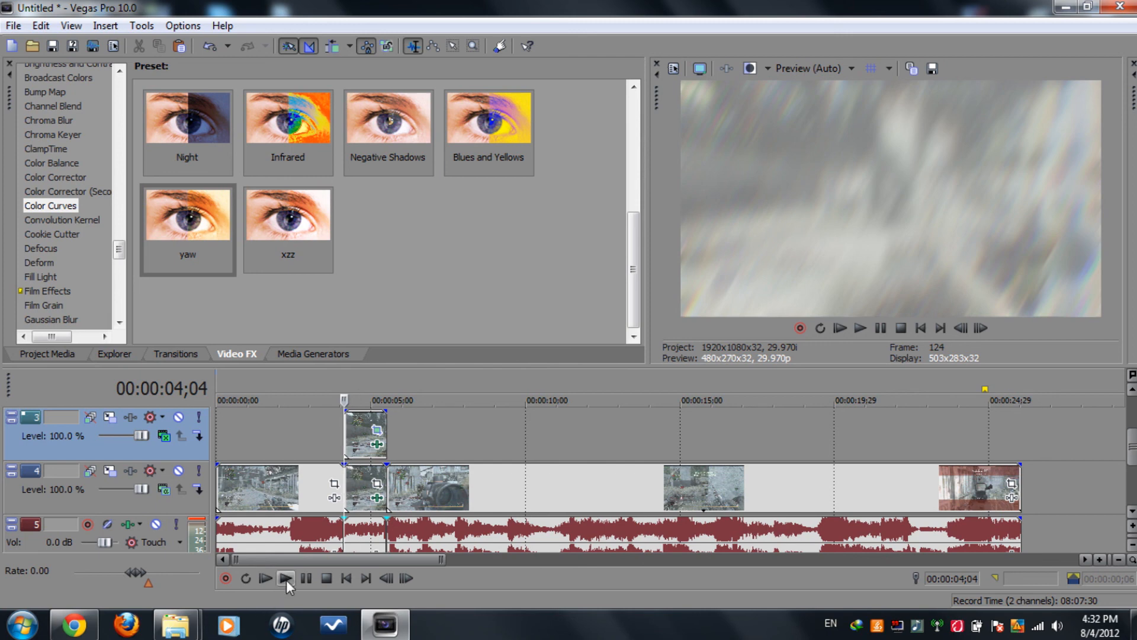
click(285, 578)
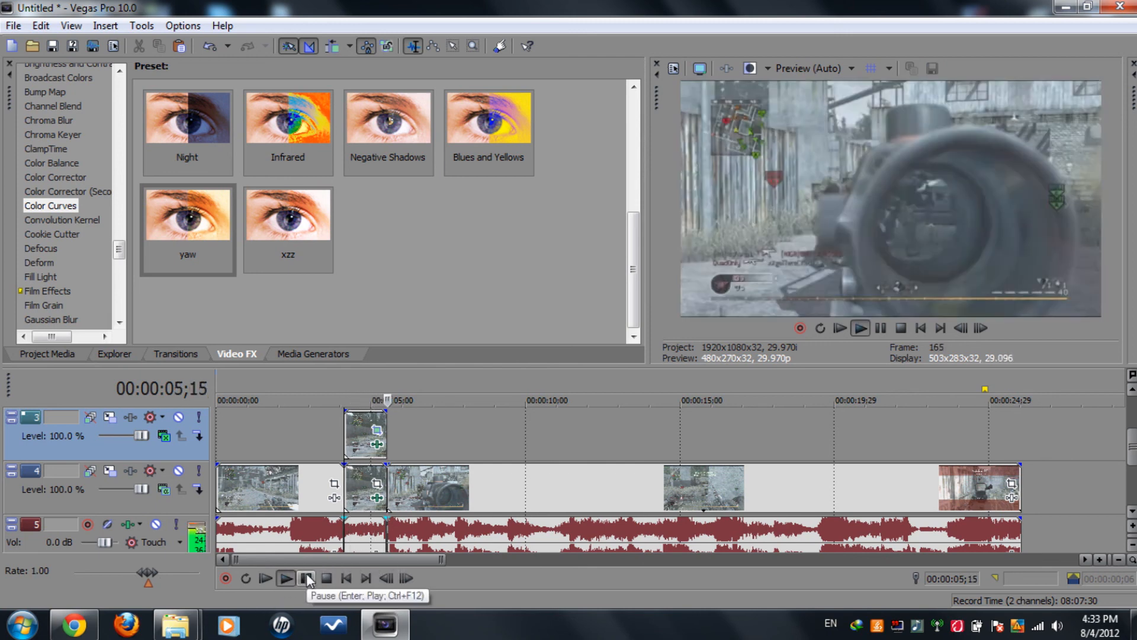